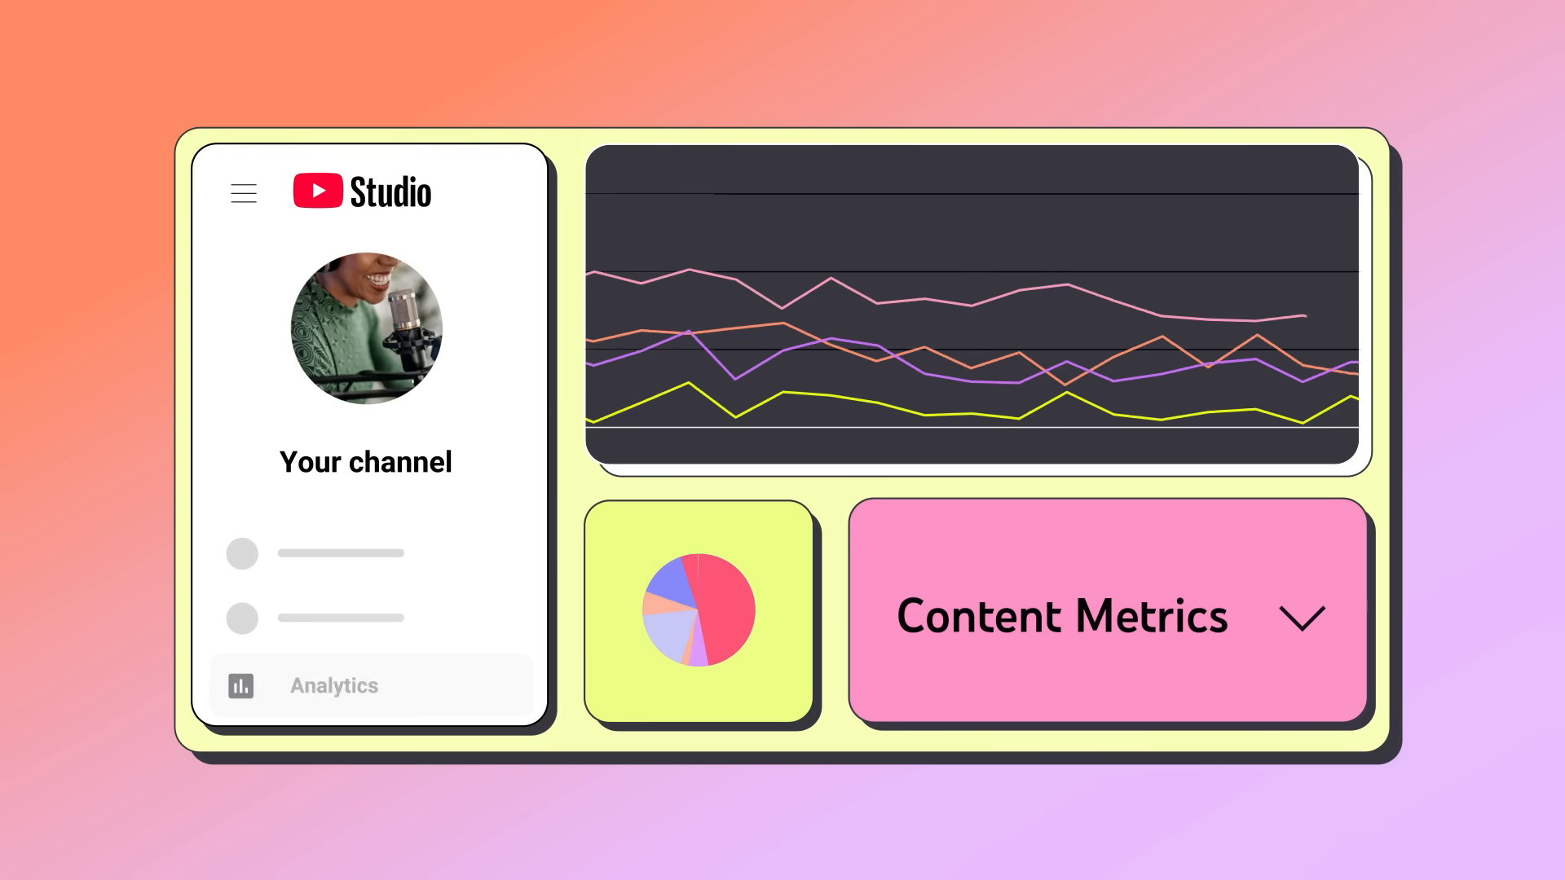
- Enter Analytics and expand the overview chart into Advanced Mode for the last 28 days
left_click(332, 684)
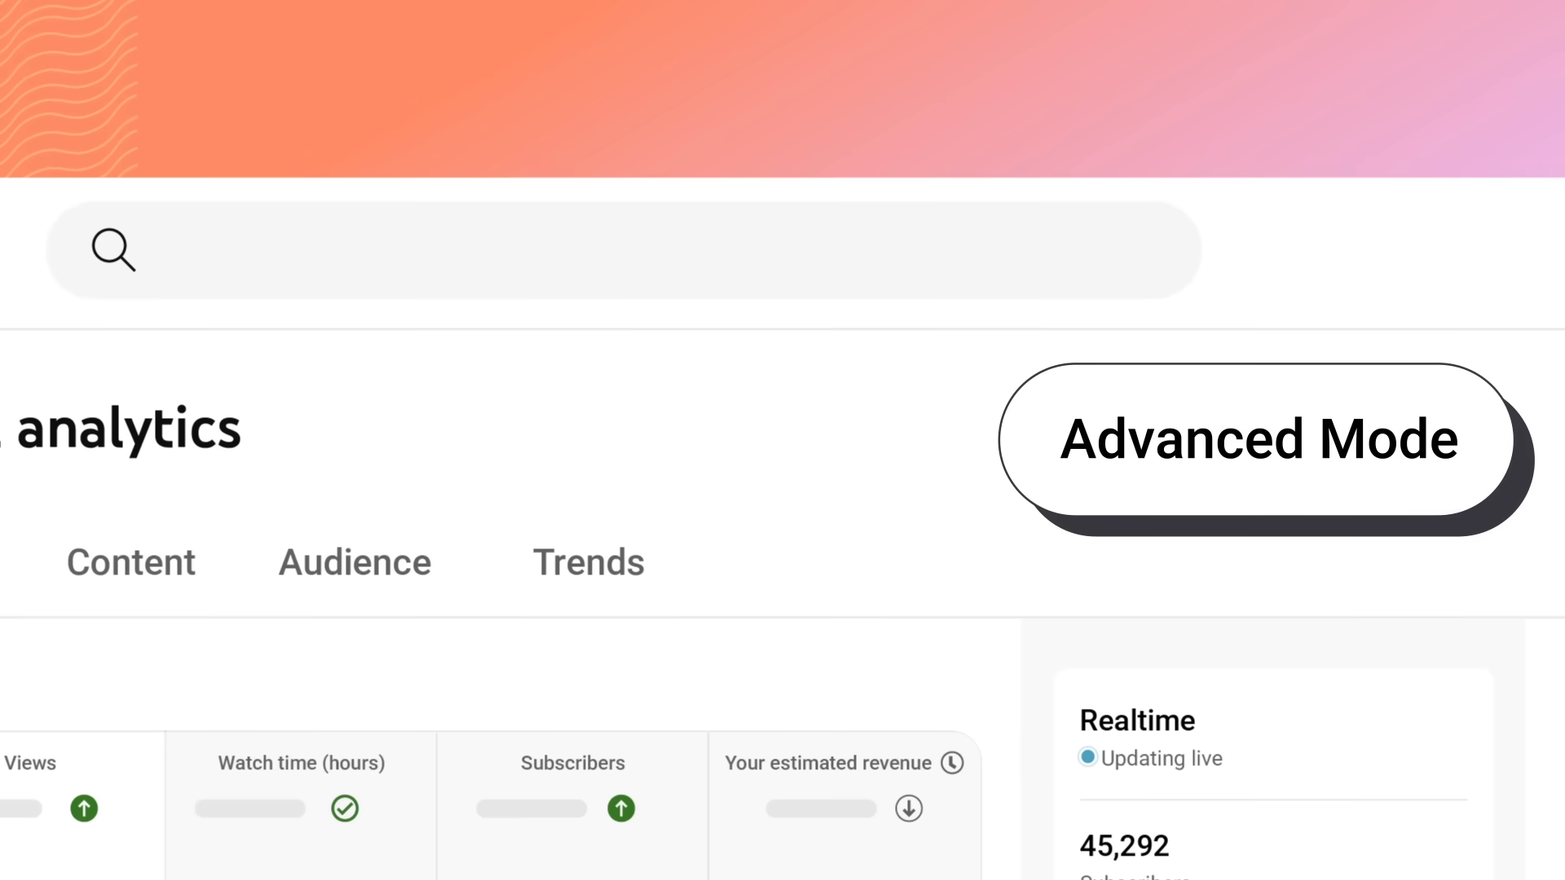
scroll("down", 3)
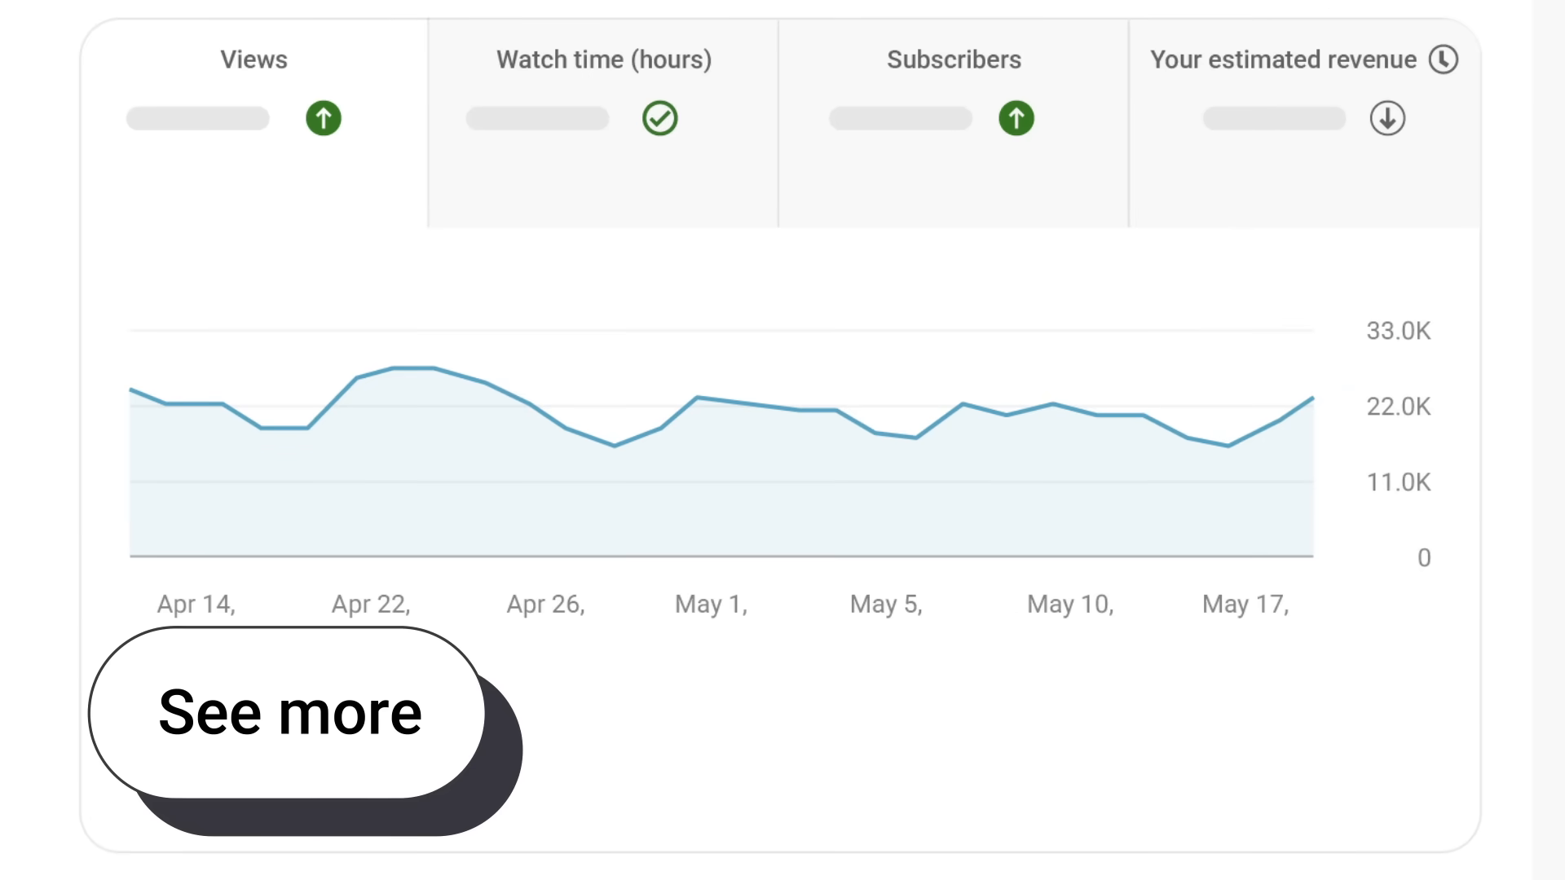
left_click(288, 712)
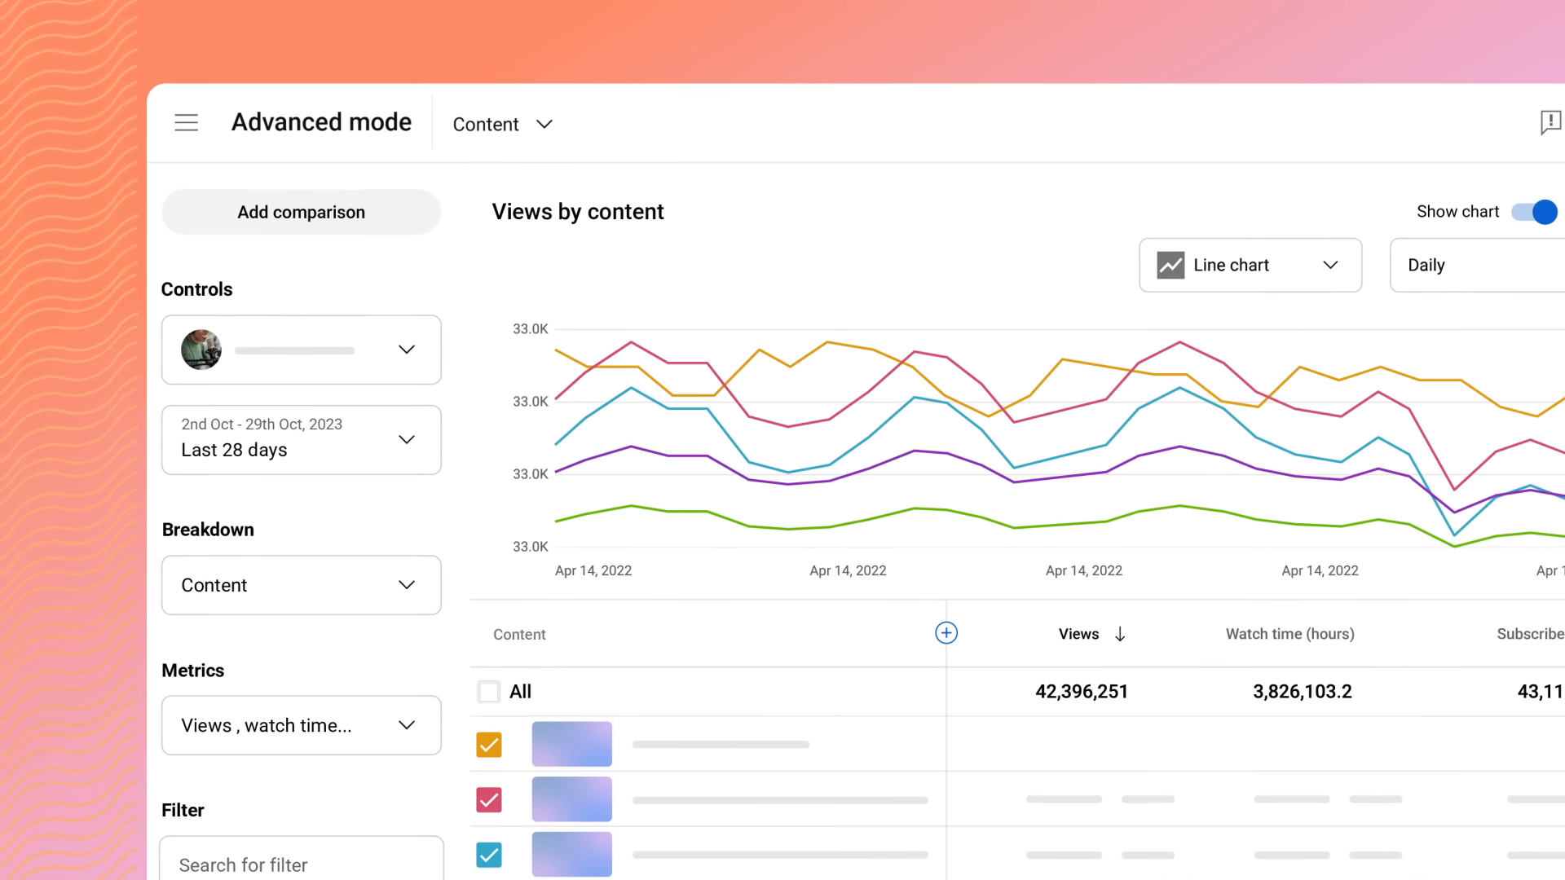
- From the content selector's Groups list, start a new content group named 'Season 8'
left_click(300, 349)
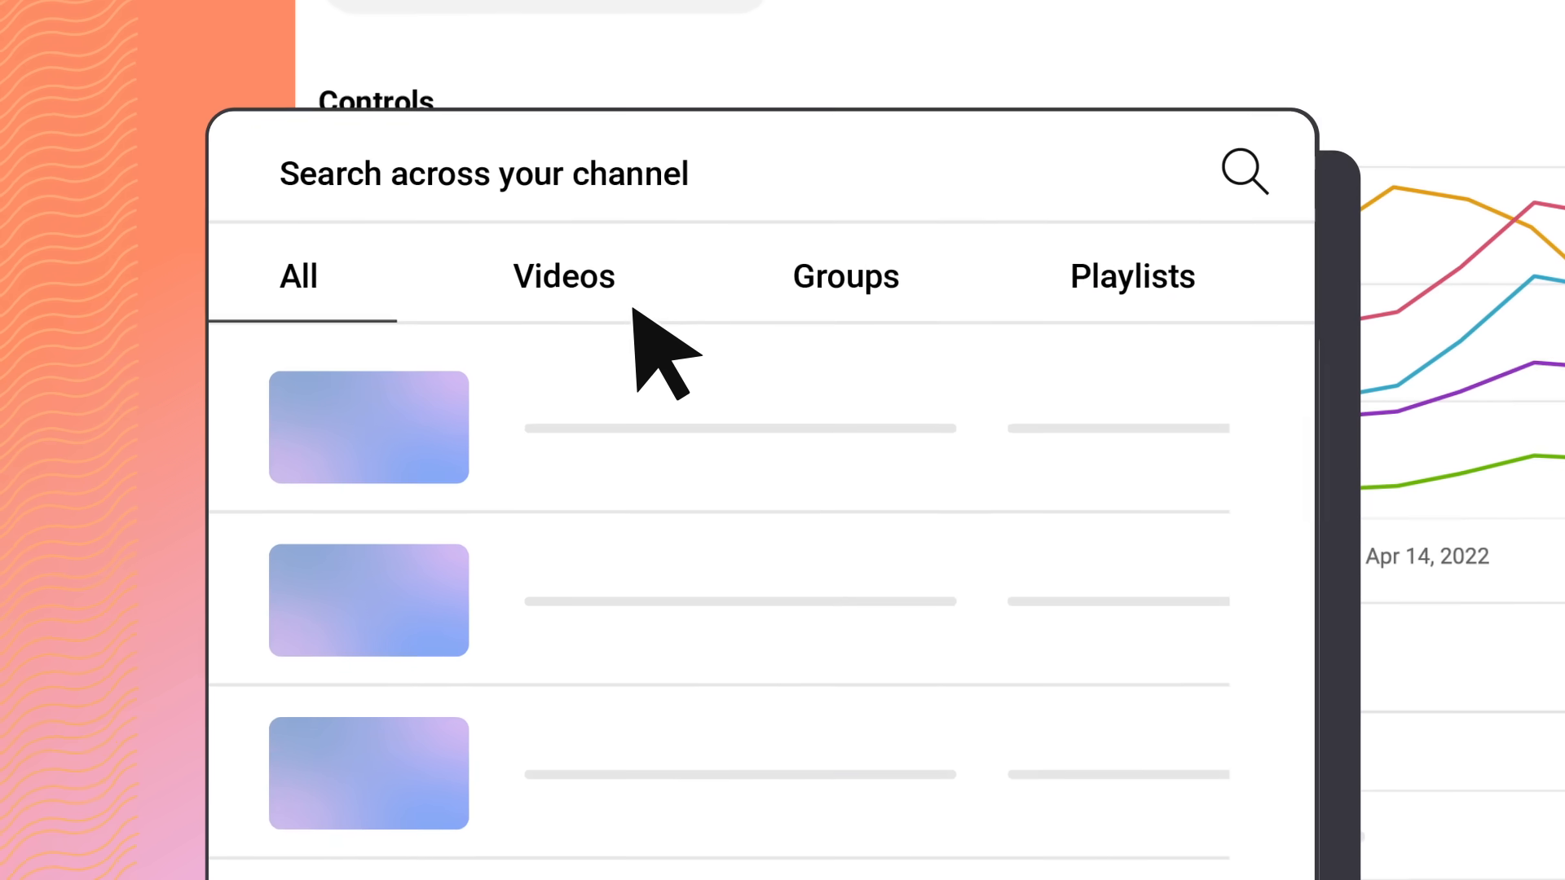
mouse_move(939, 363)
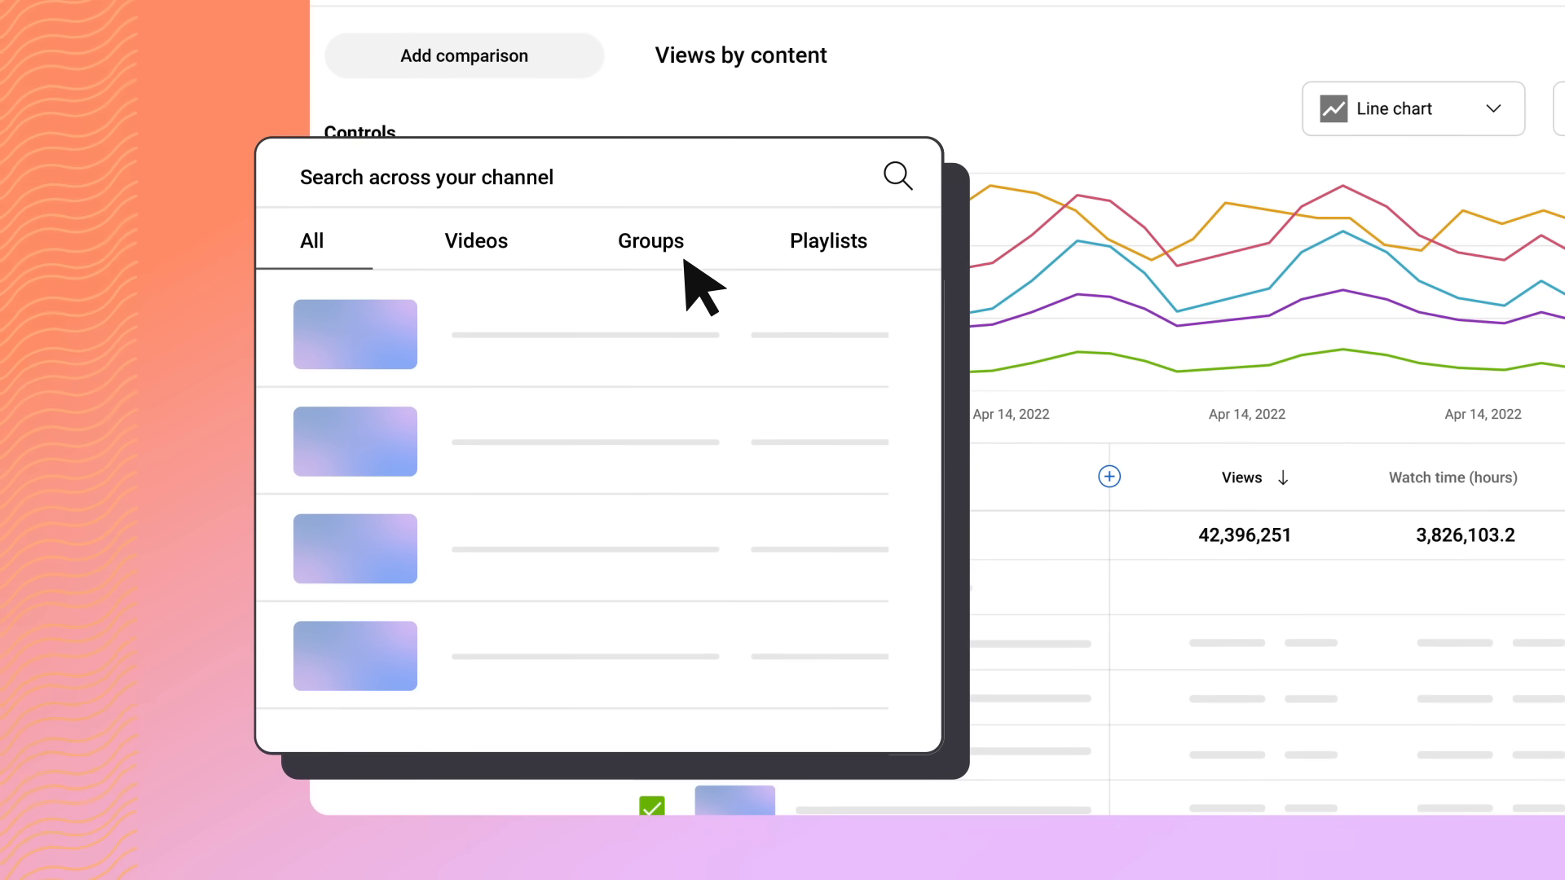
left_click(650, 241)
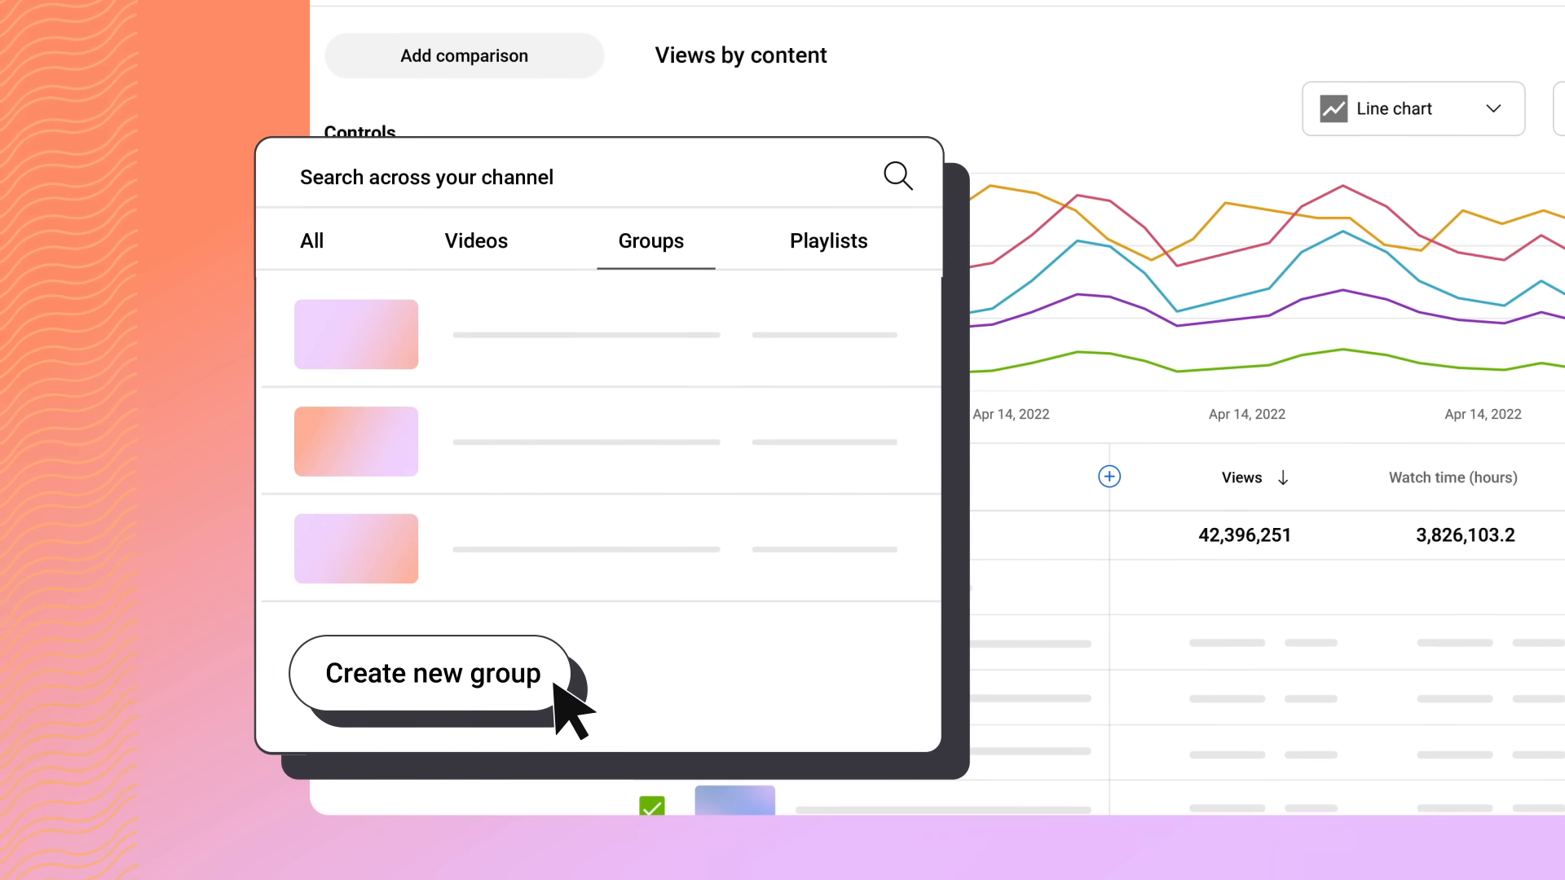
left_click(430, 674)
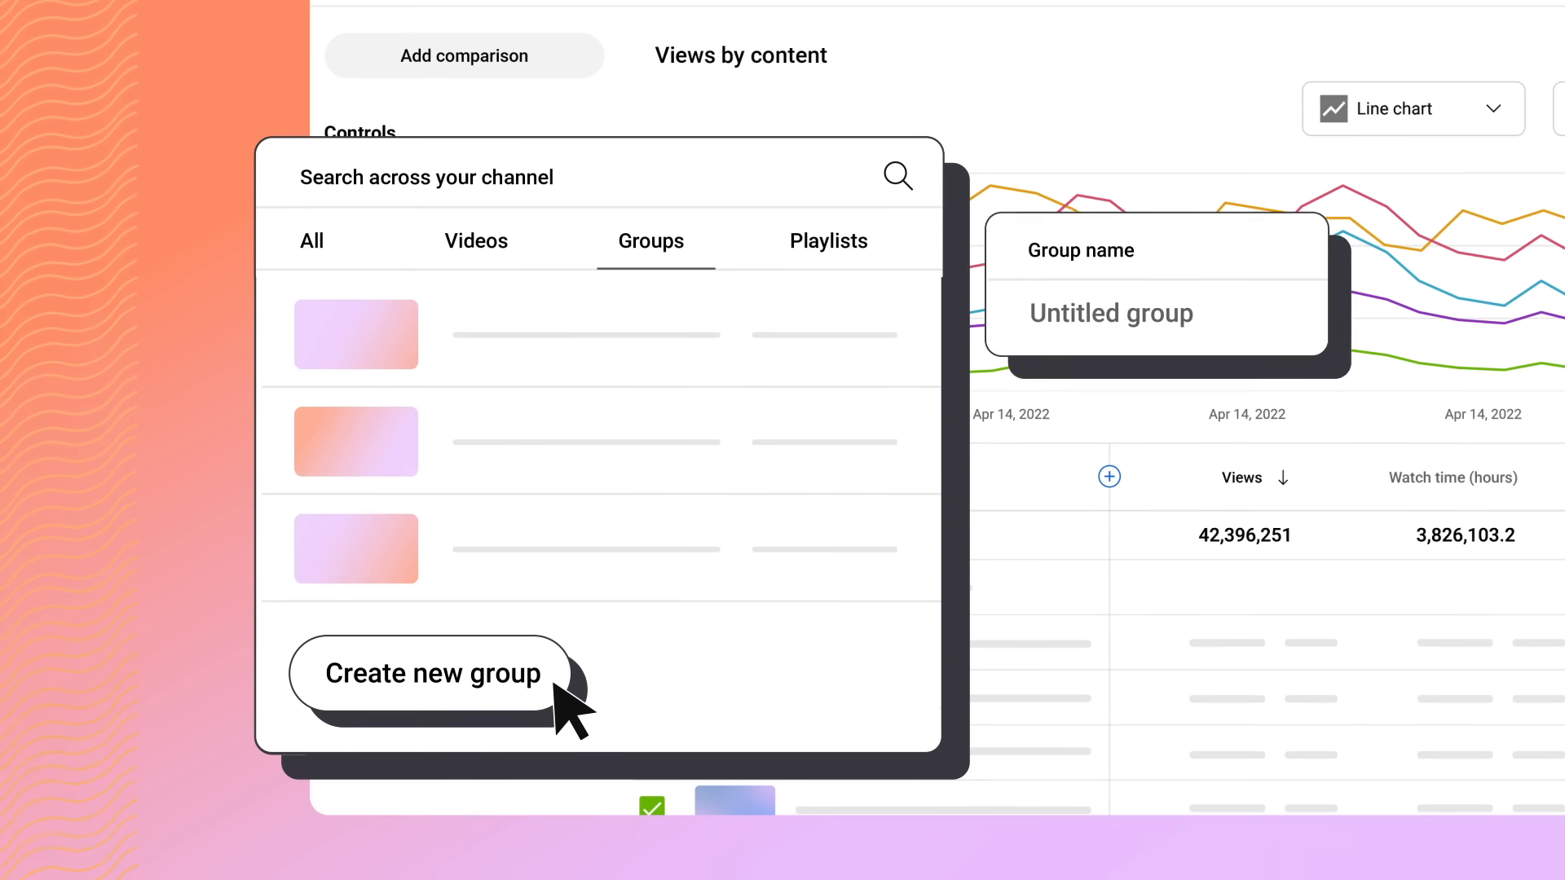
type("Season 8")
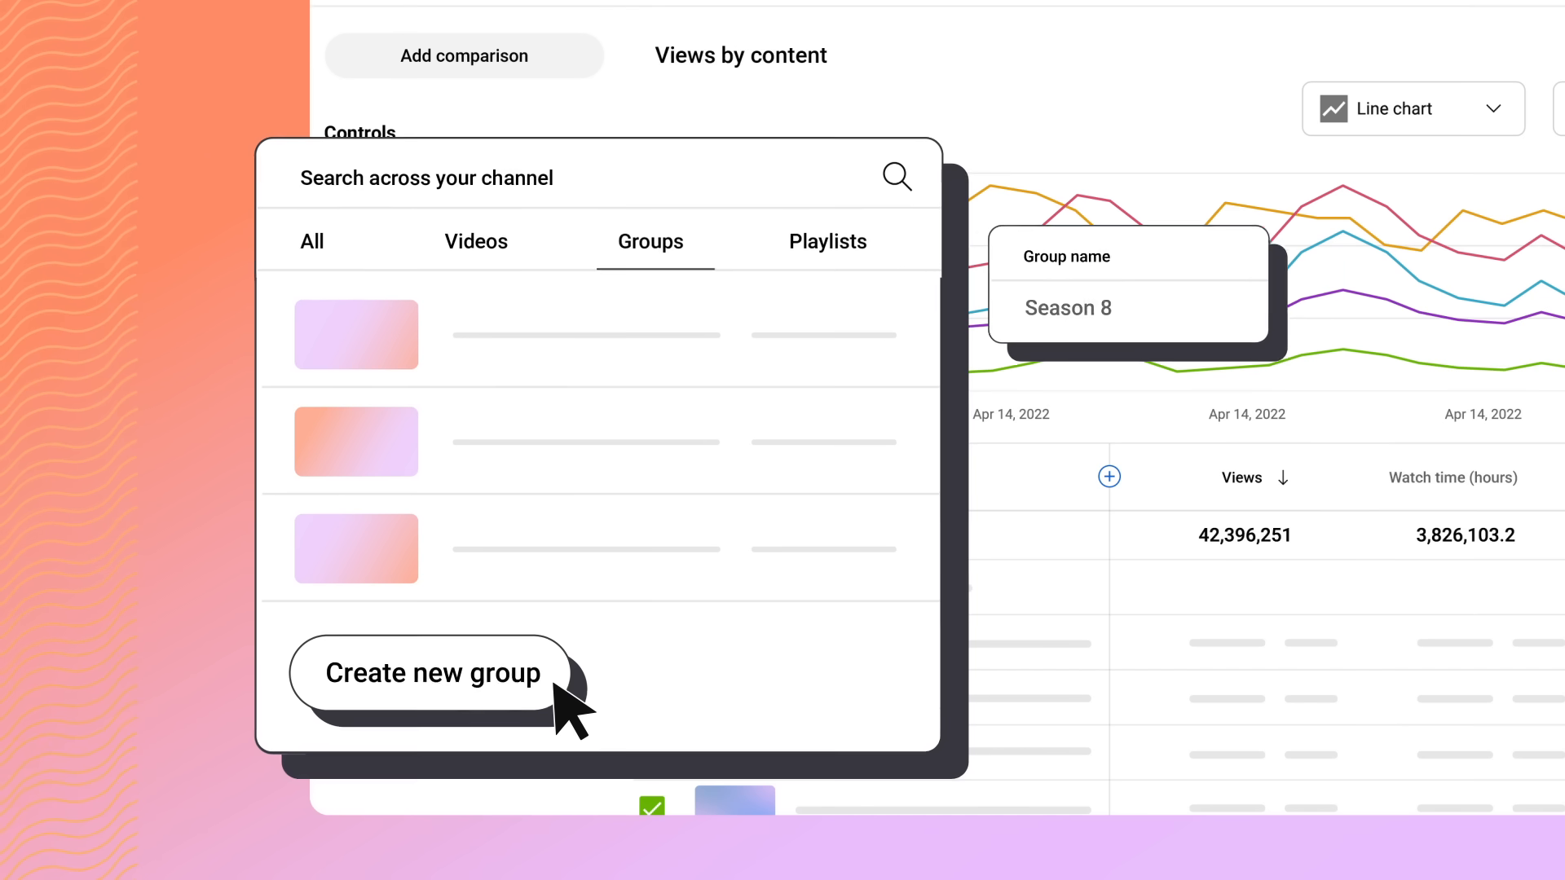
- Close the group panel and review the Breakdown by Content in the Controls sidebar
left_click(430, 671)
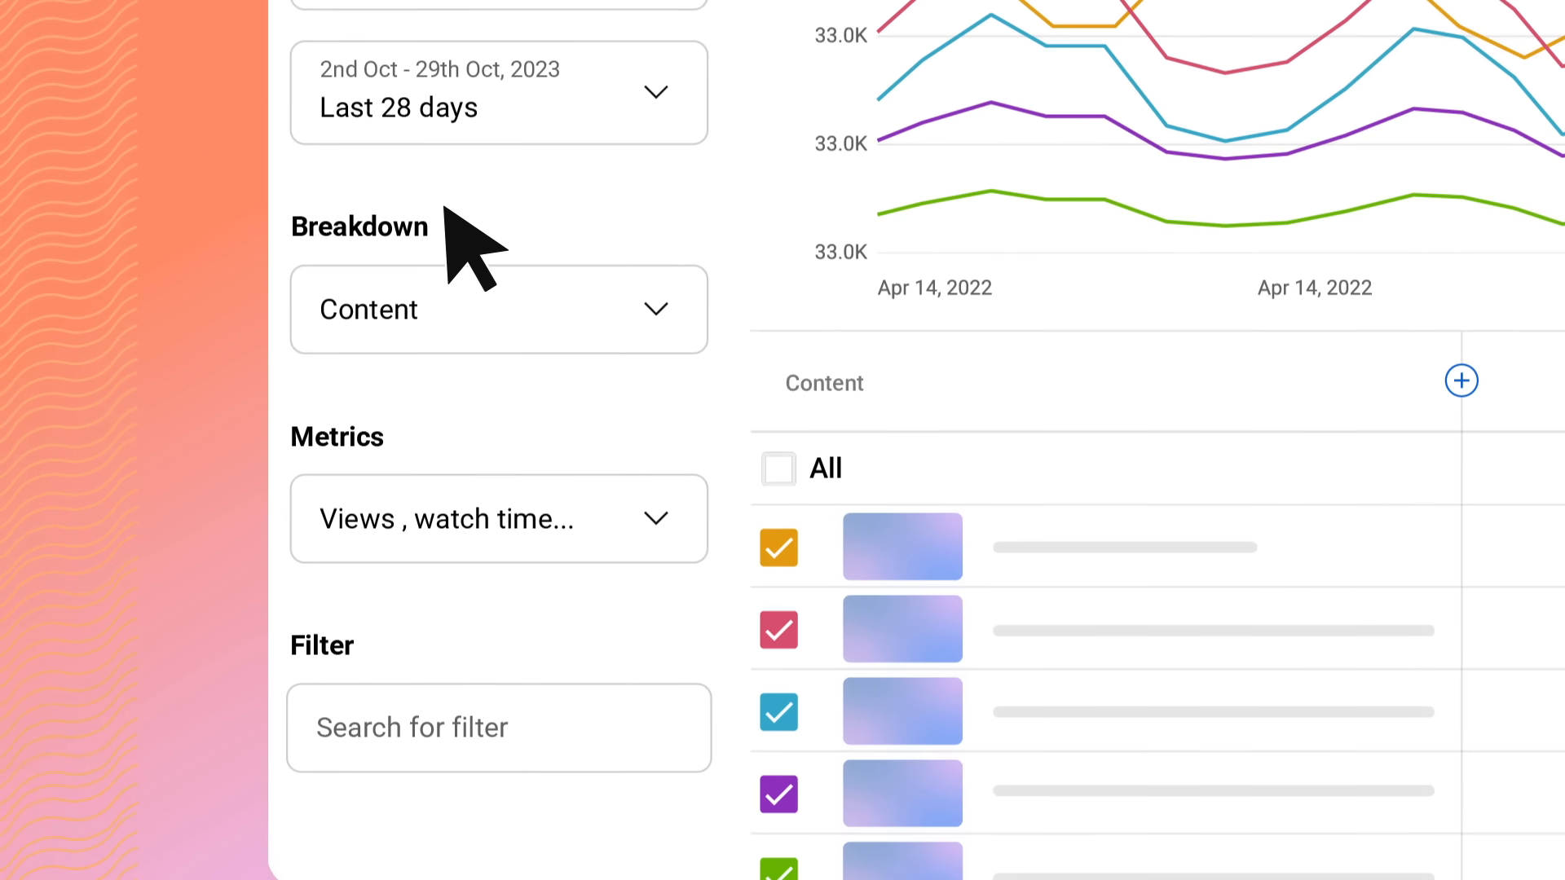
scroll("up", 3)
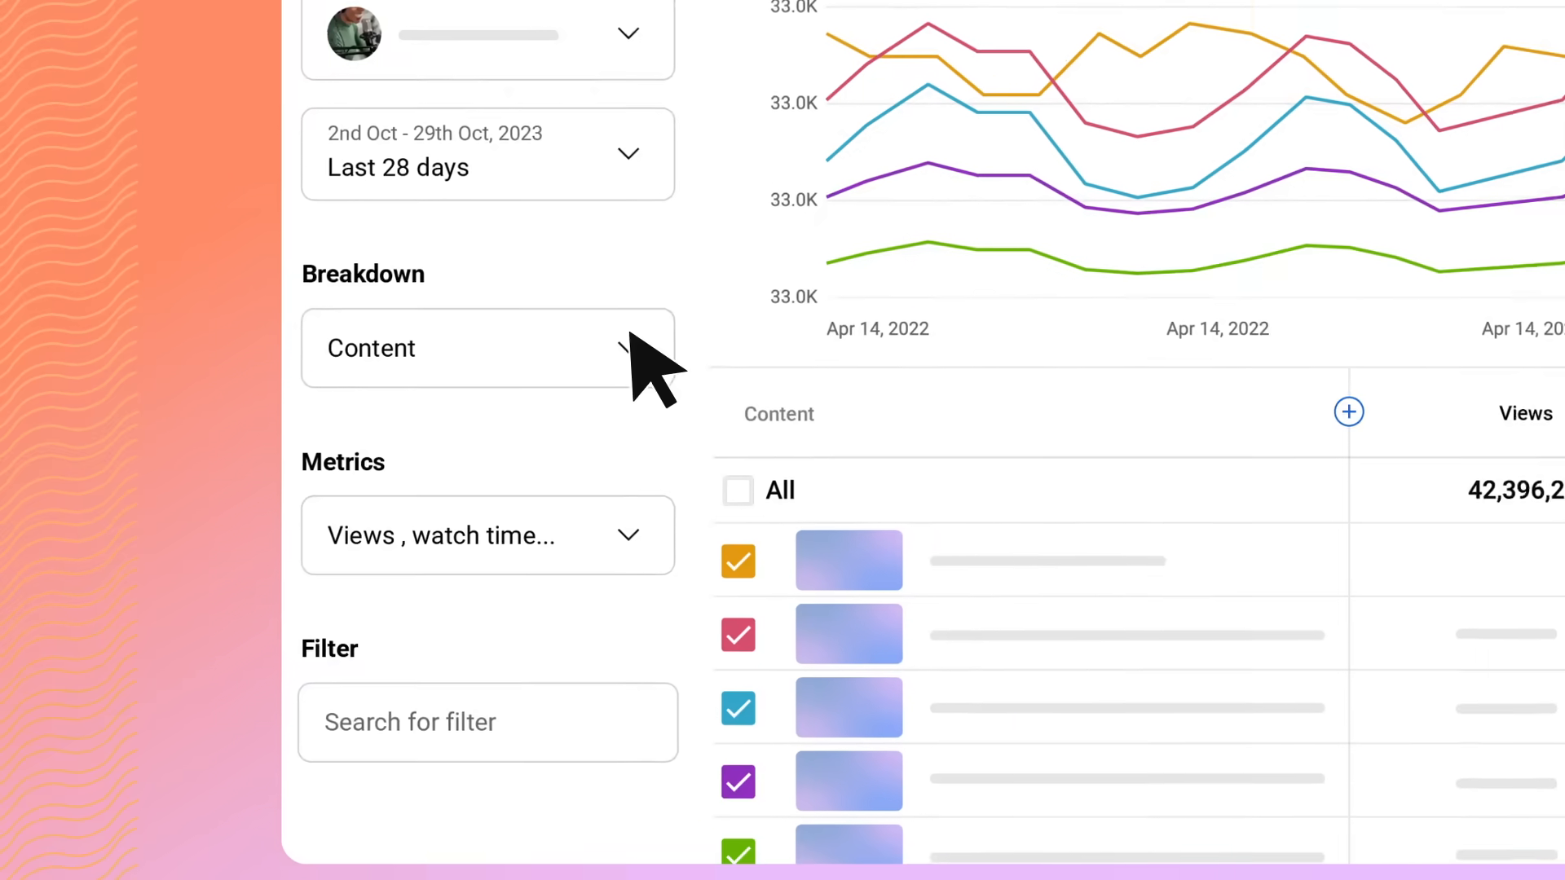
left_click(469, 347)
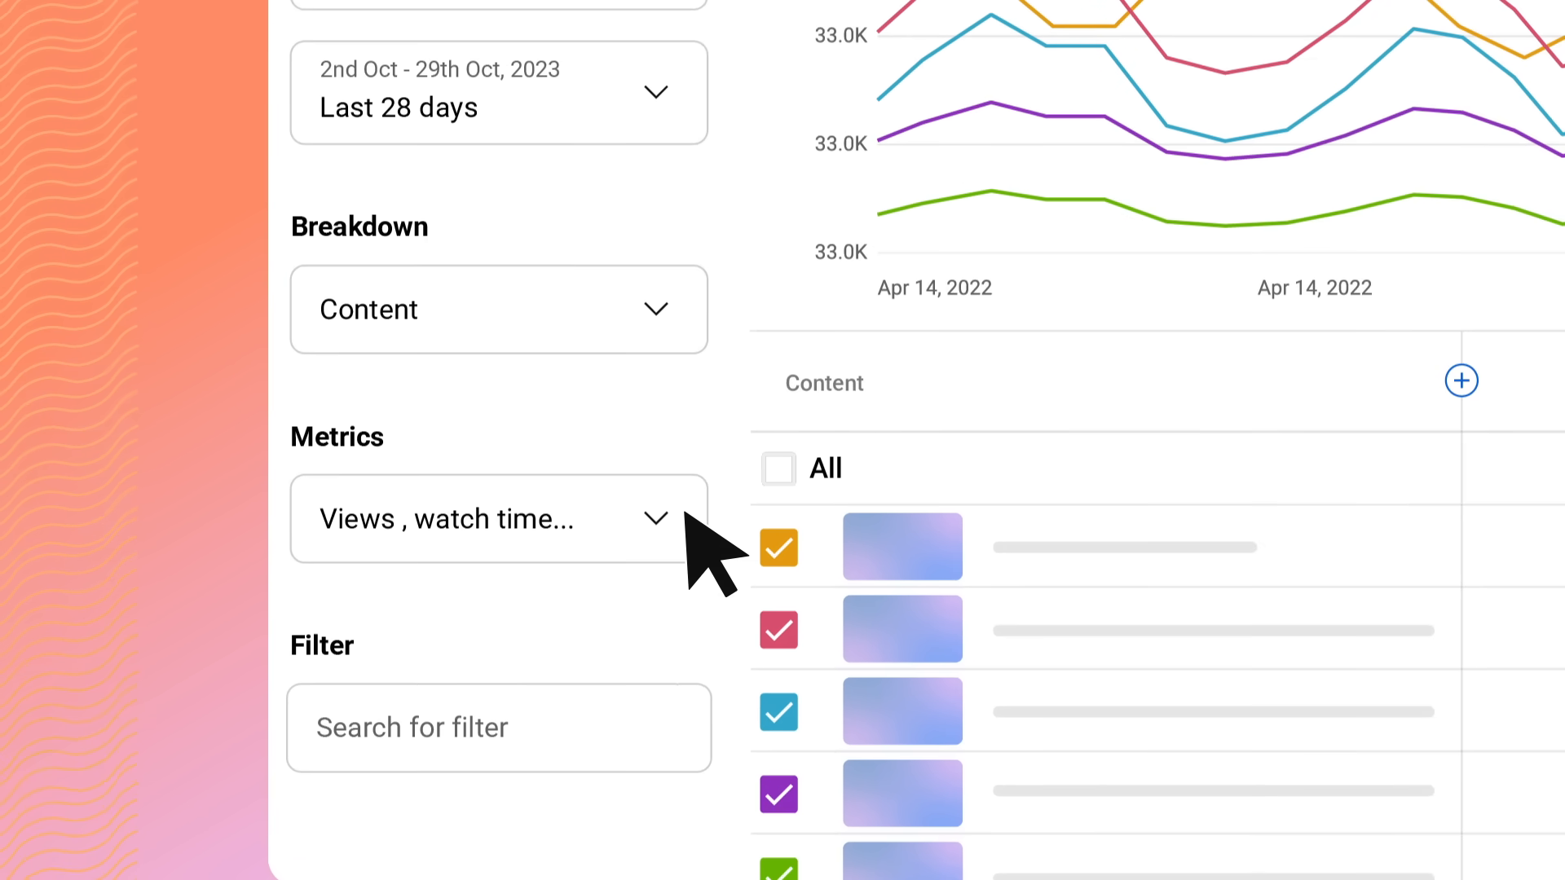
- Review the Metrics list with views, watch time and subscribers checked
left_click(482, 518)
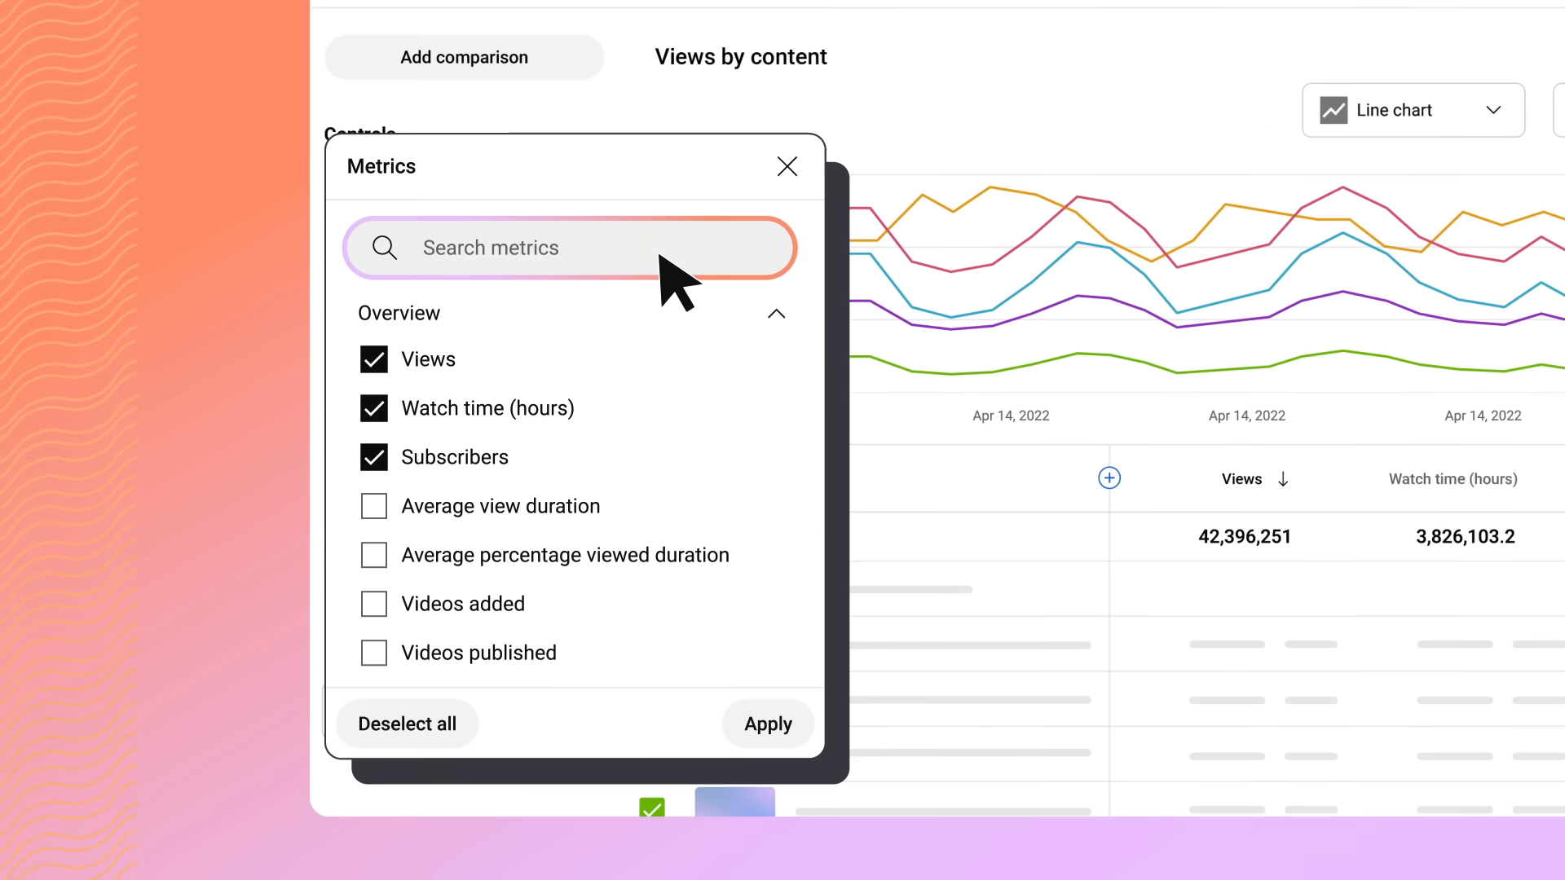
mouse_move(389, 578)
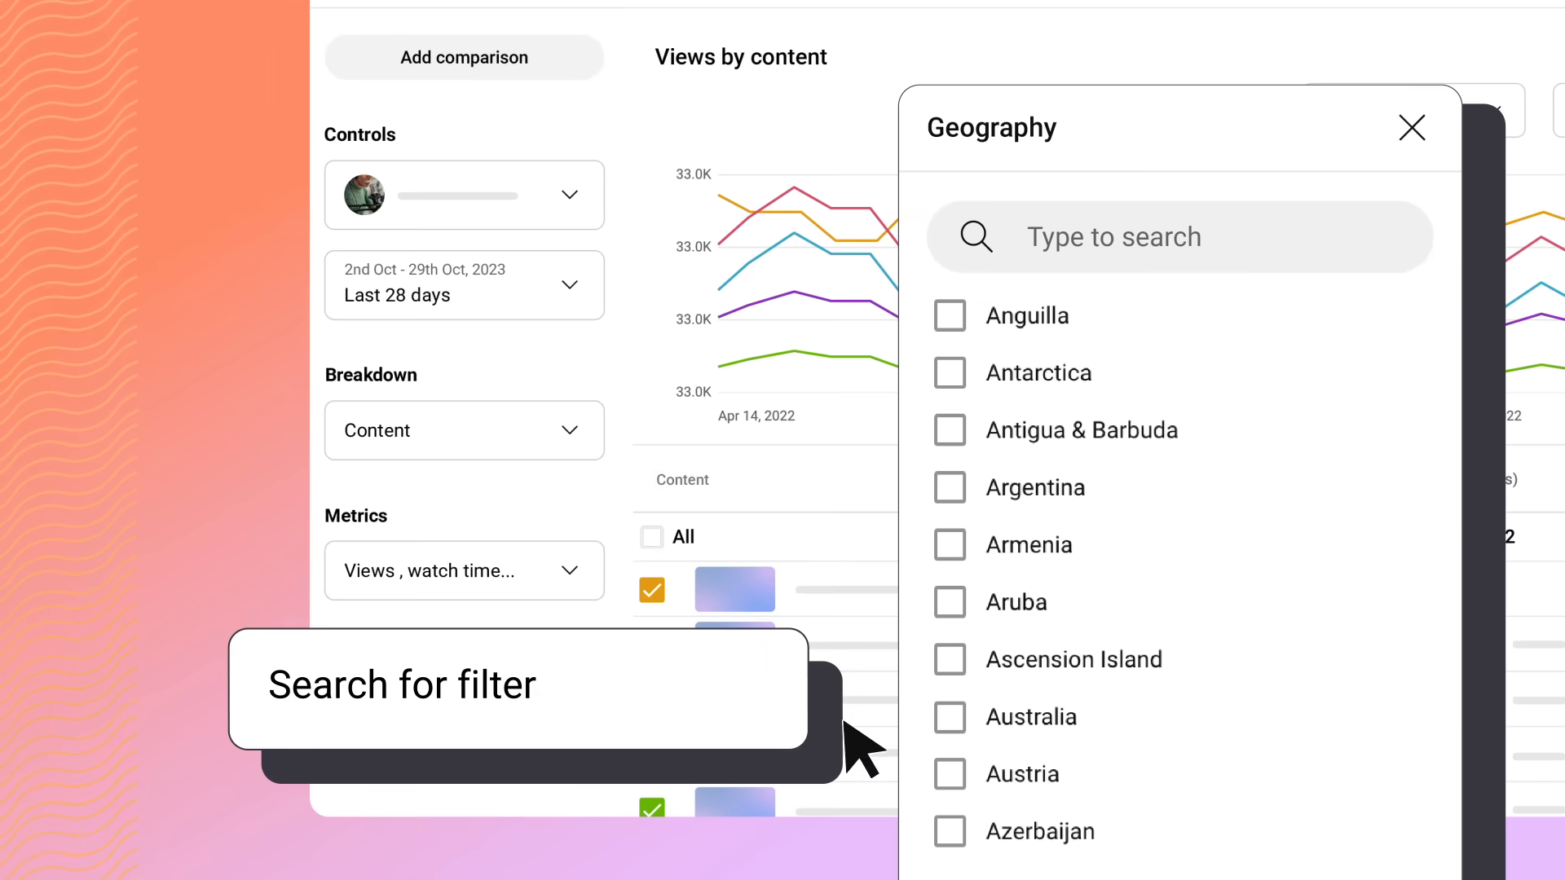
- Add an Operating system filter to the report from the filter picker
left_click(949, 717)
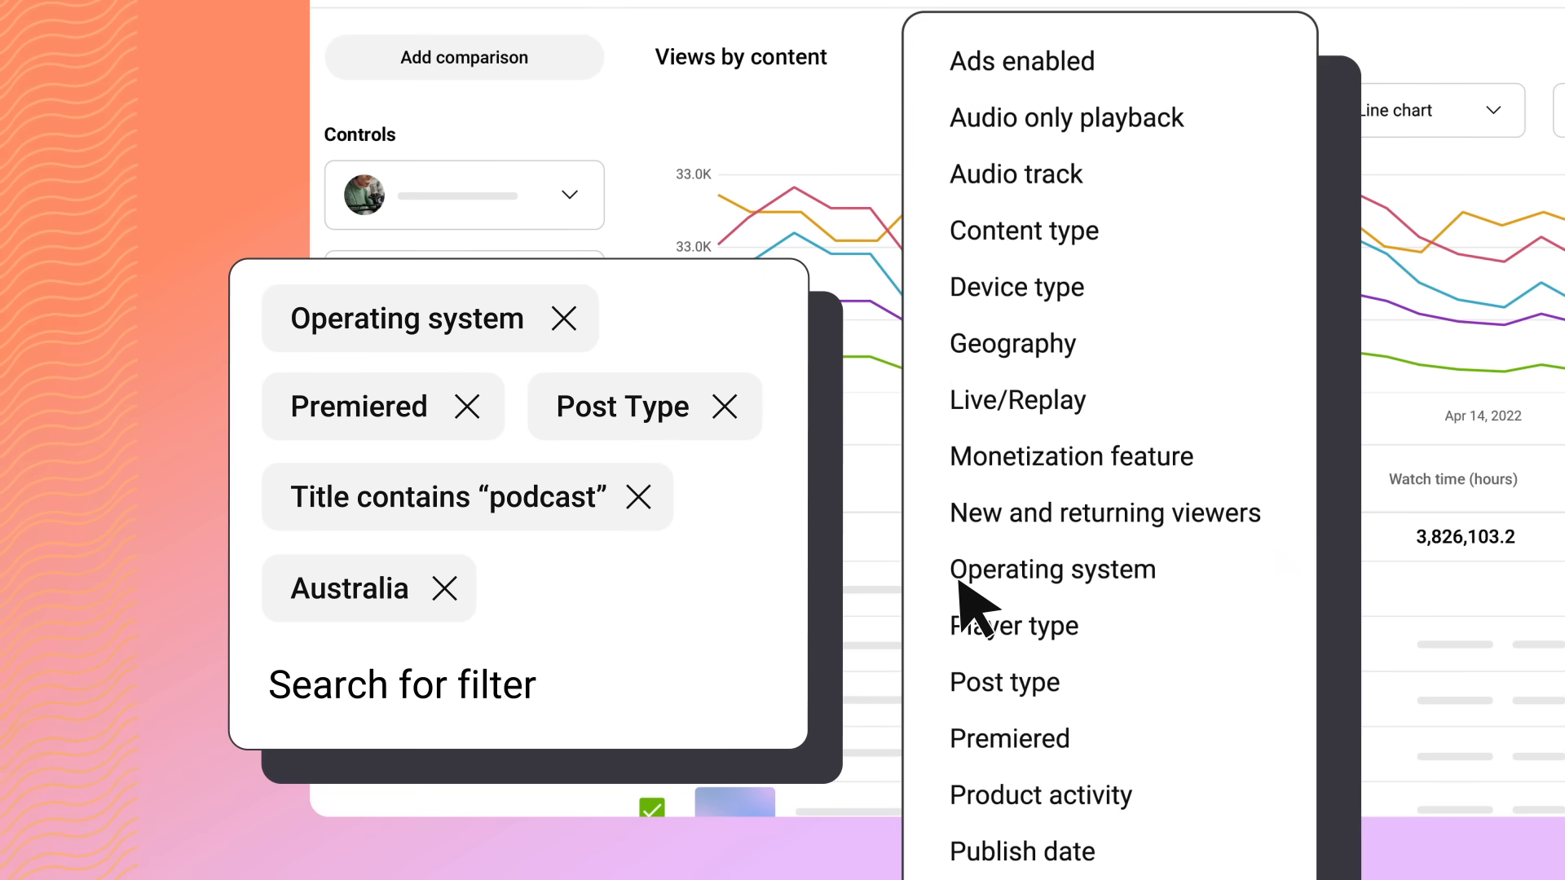
left_click(564, 318)
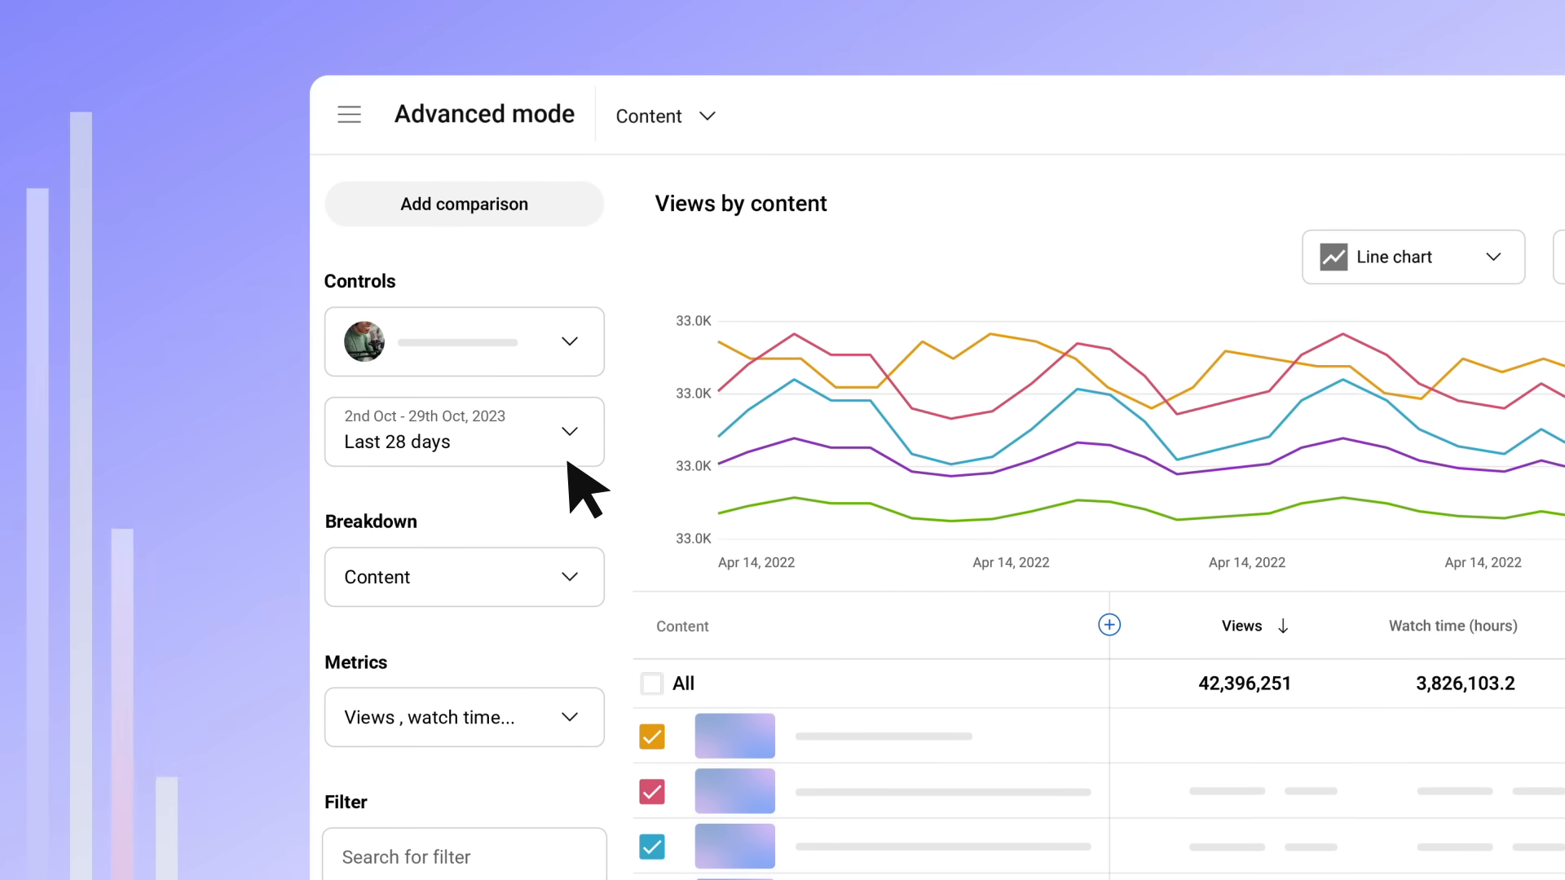
- Add a Year-over-year comparison so two content lines share one chart
left_click(463, 577)
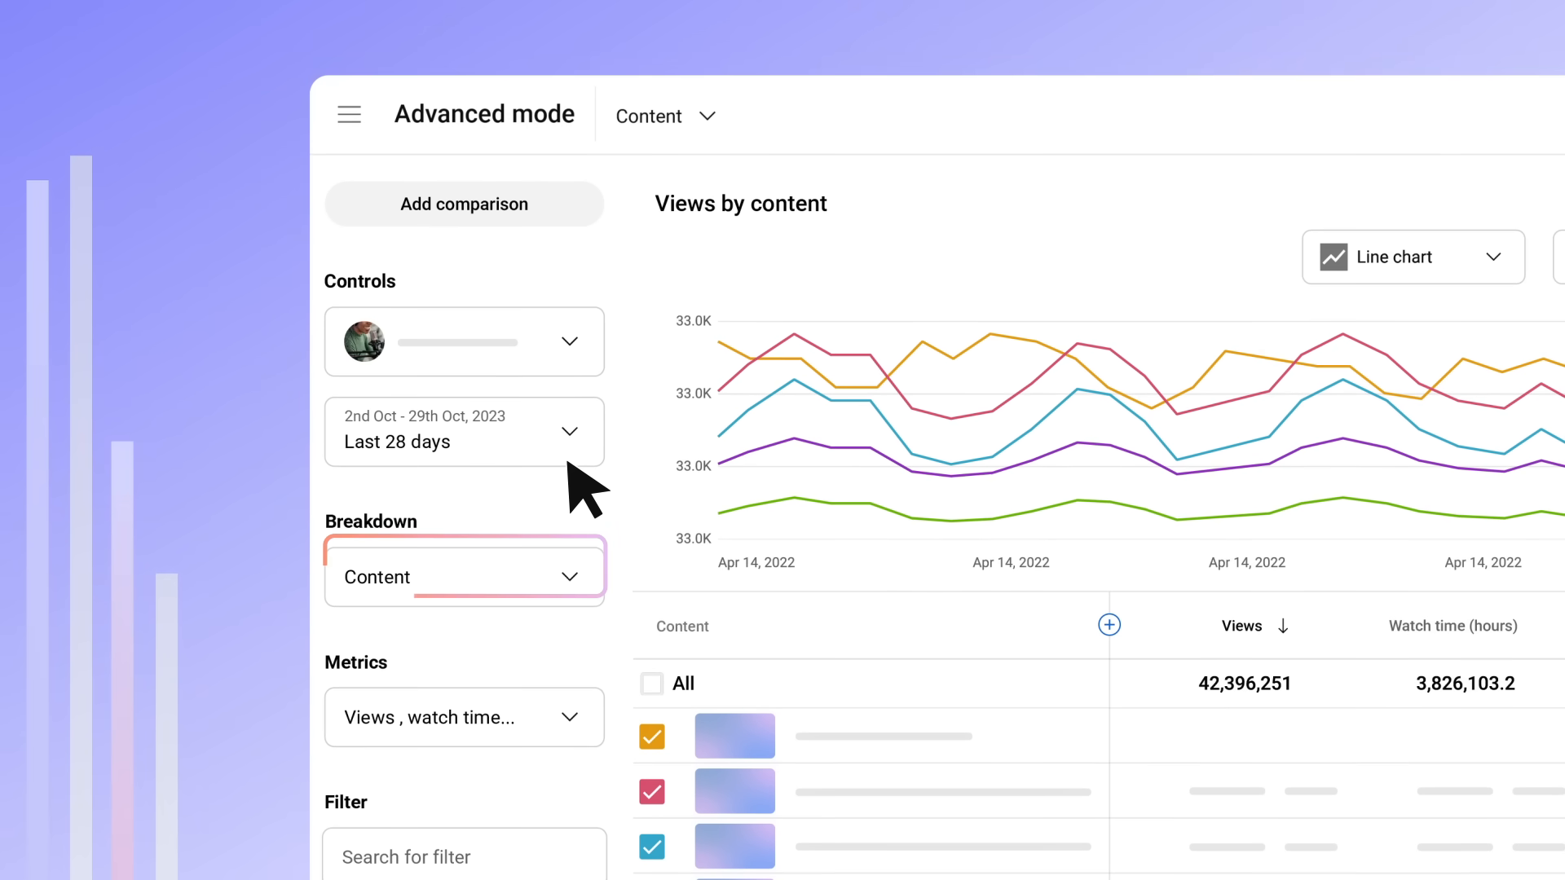
mouse_move(583, 414)
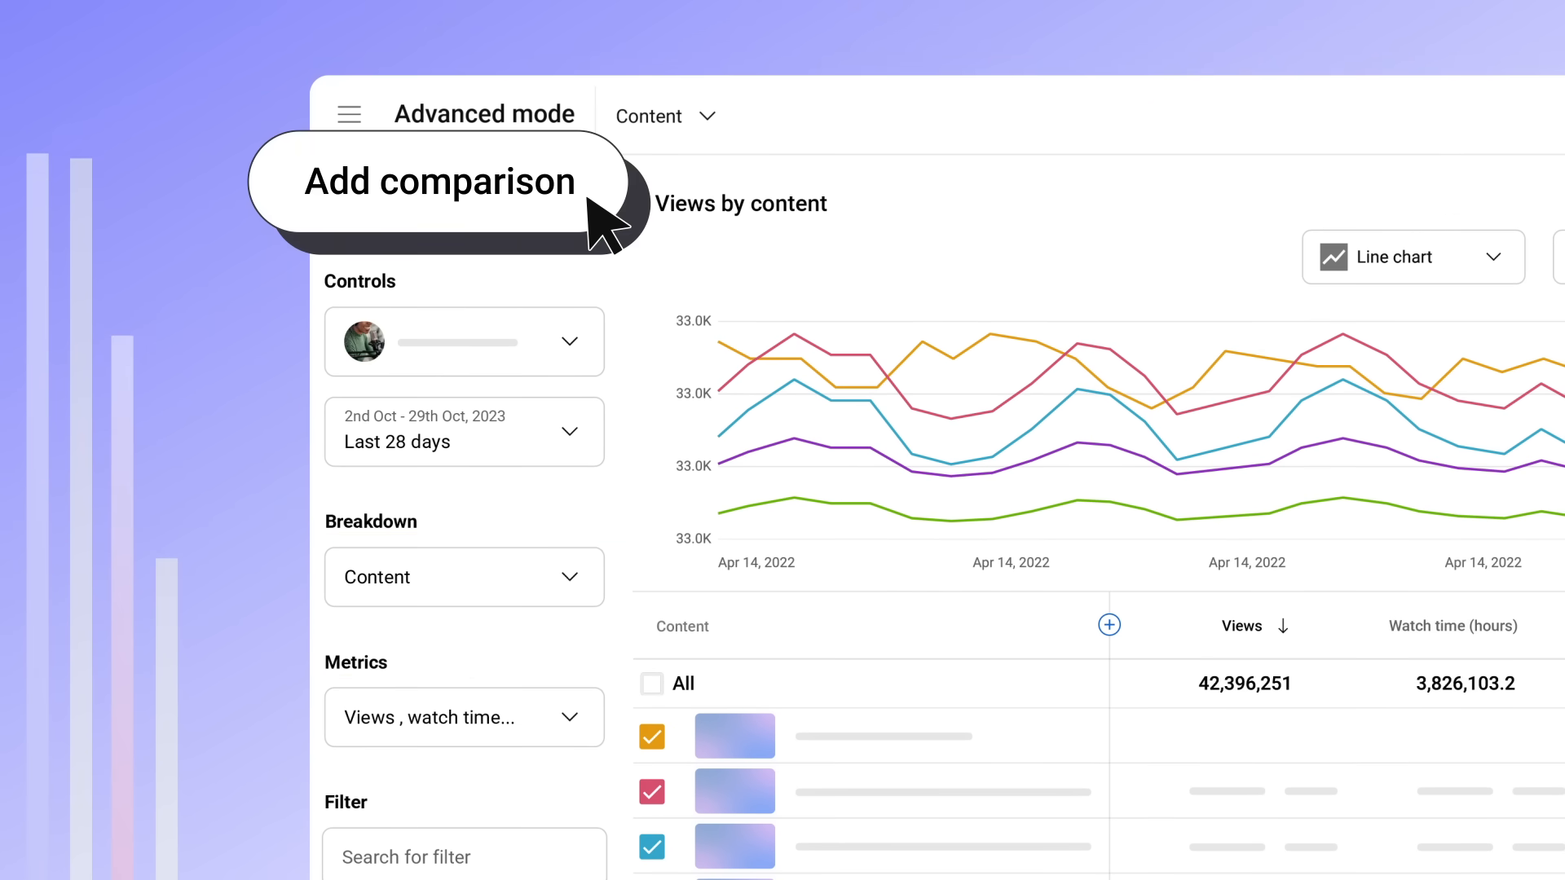
left_click(436, 181)
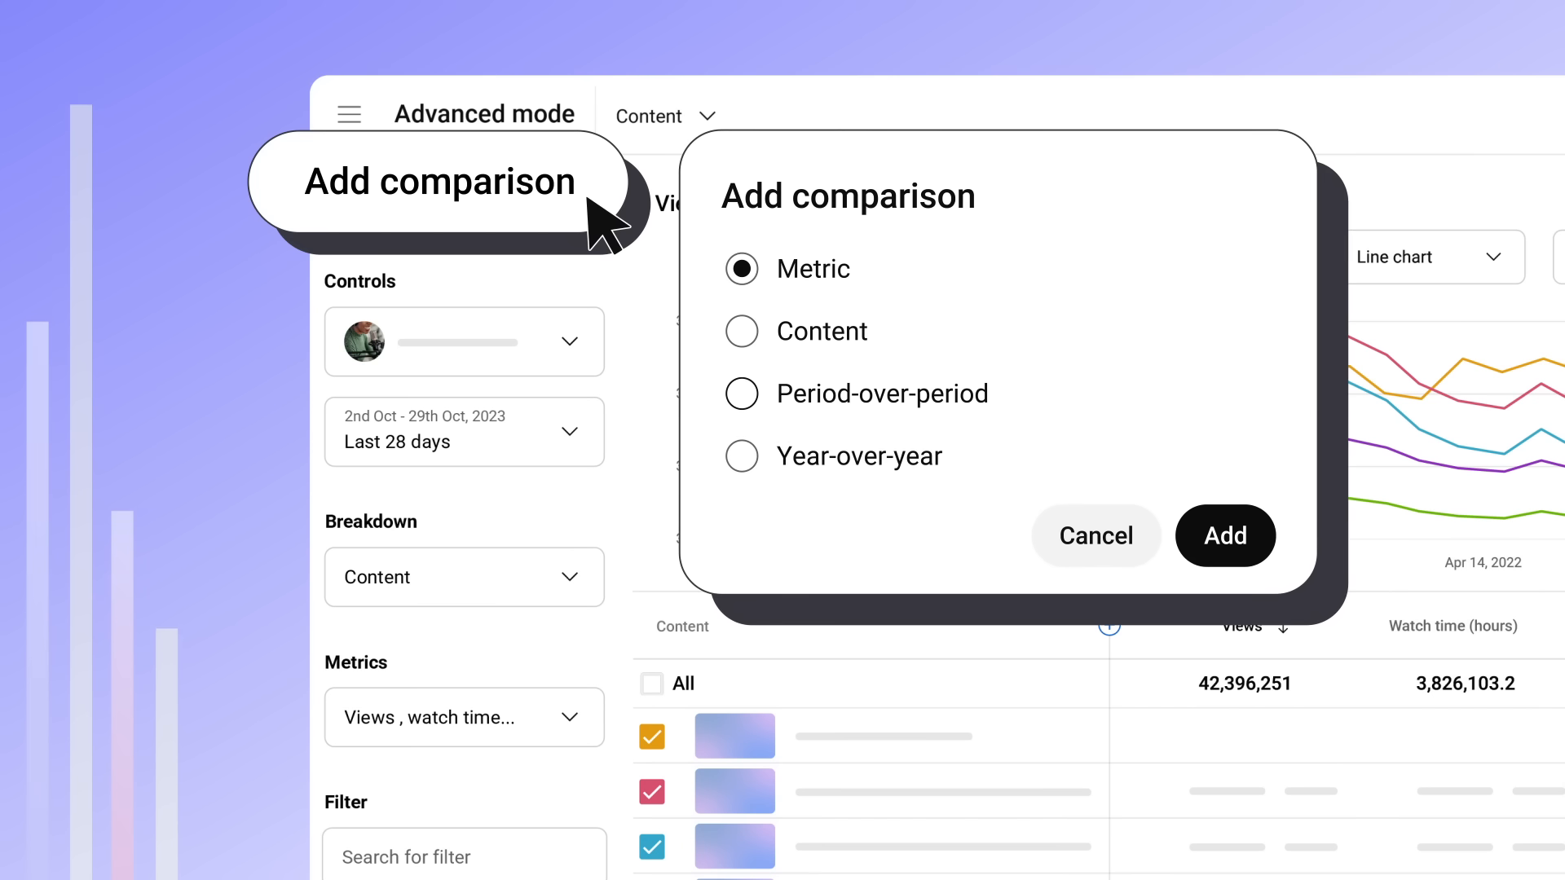
left_click(742, 393)
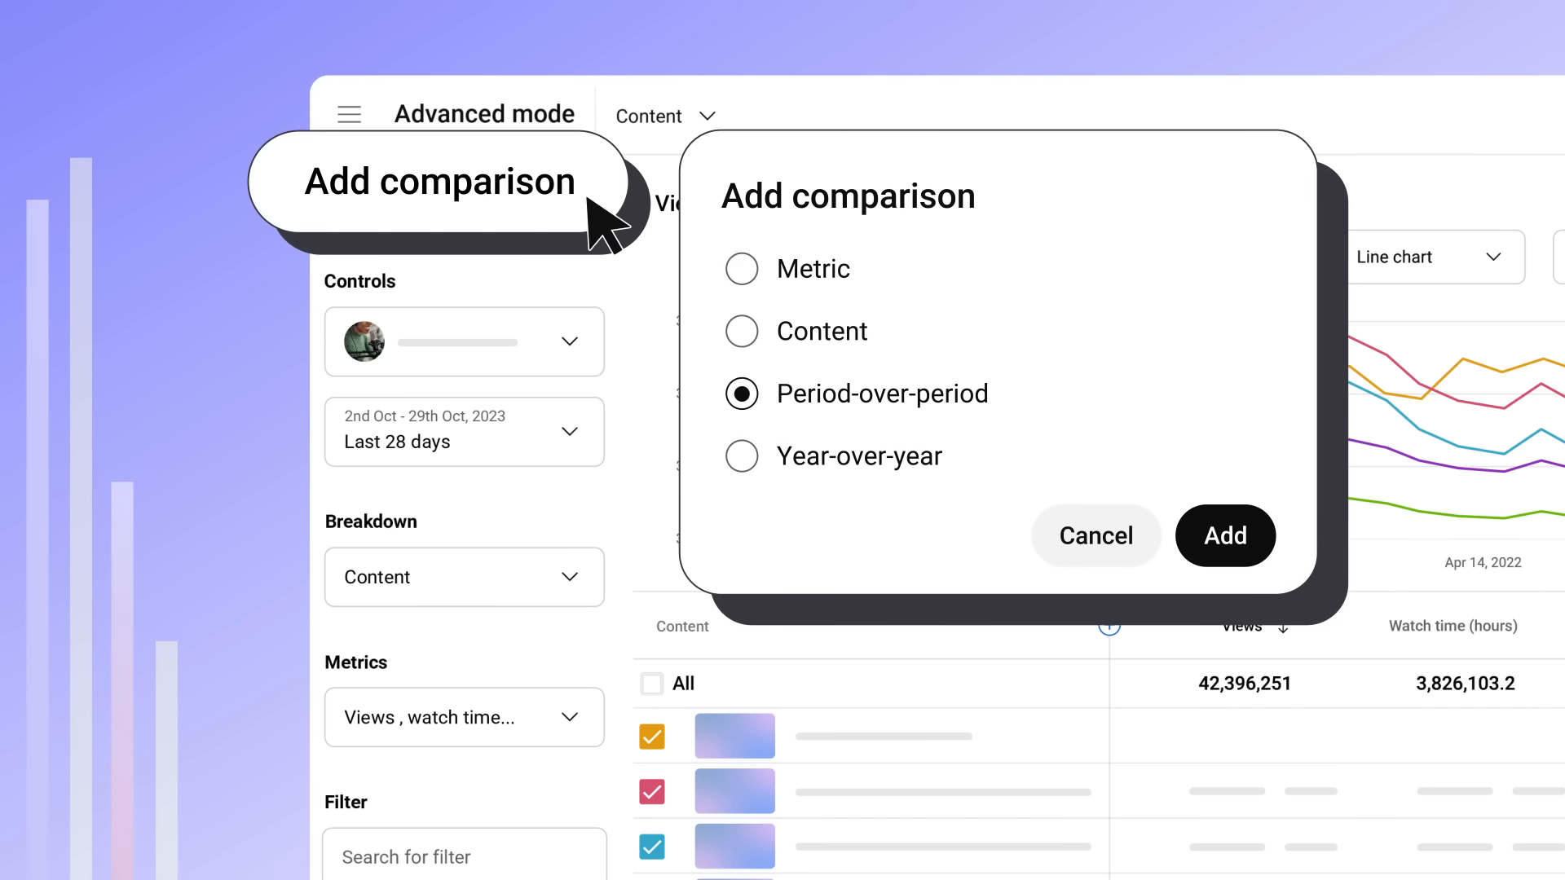
left_click(741, 456)
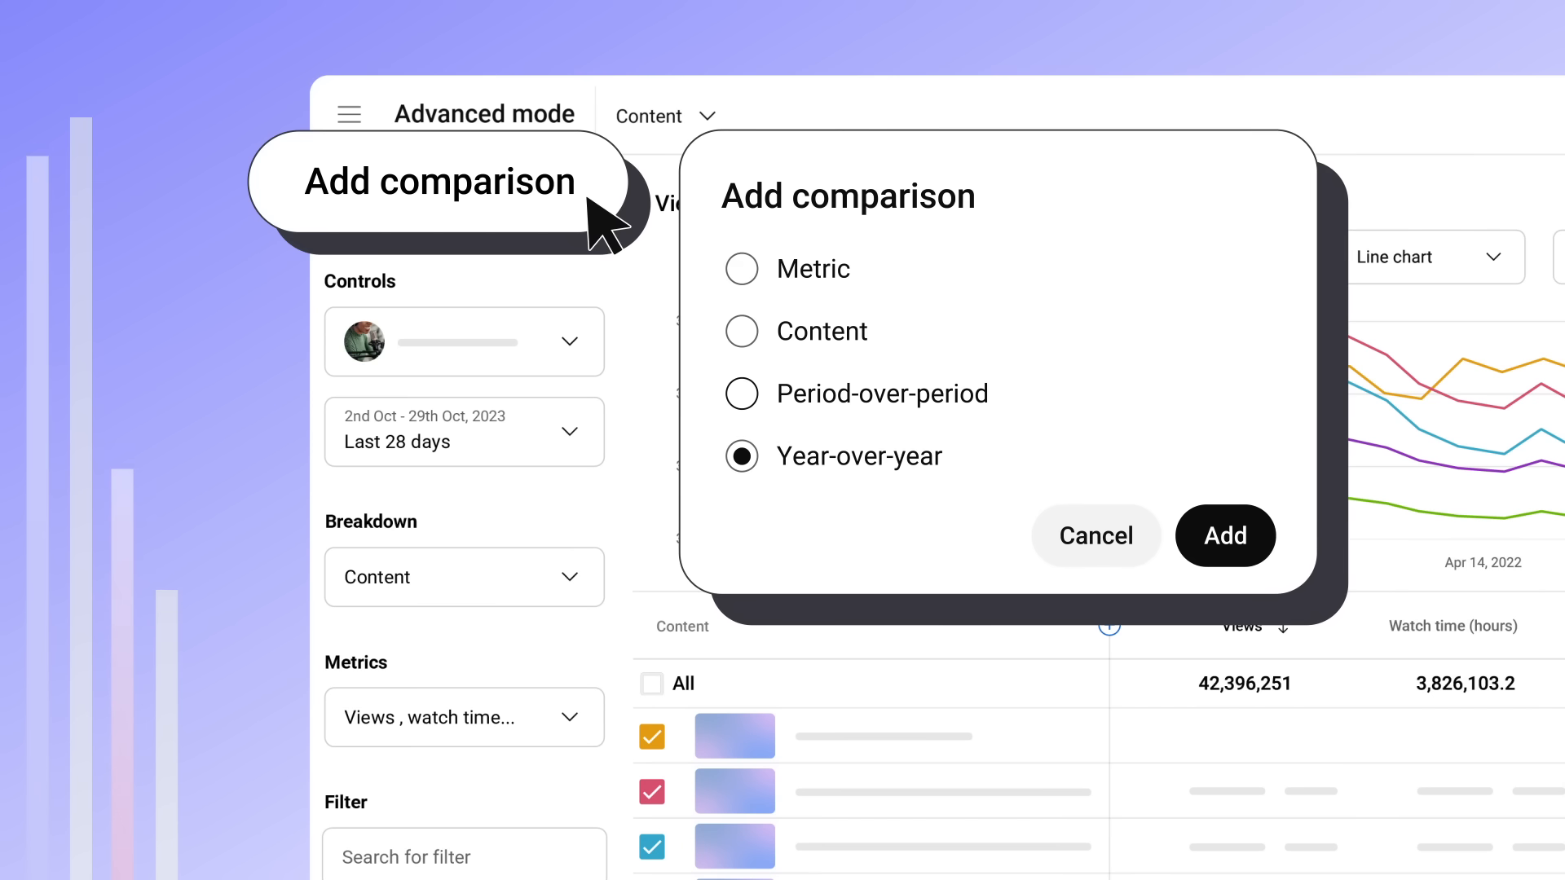
mouse_move(1224, 536)
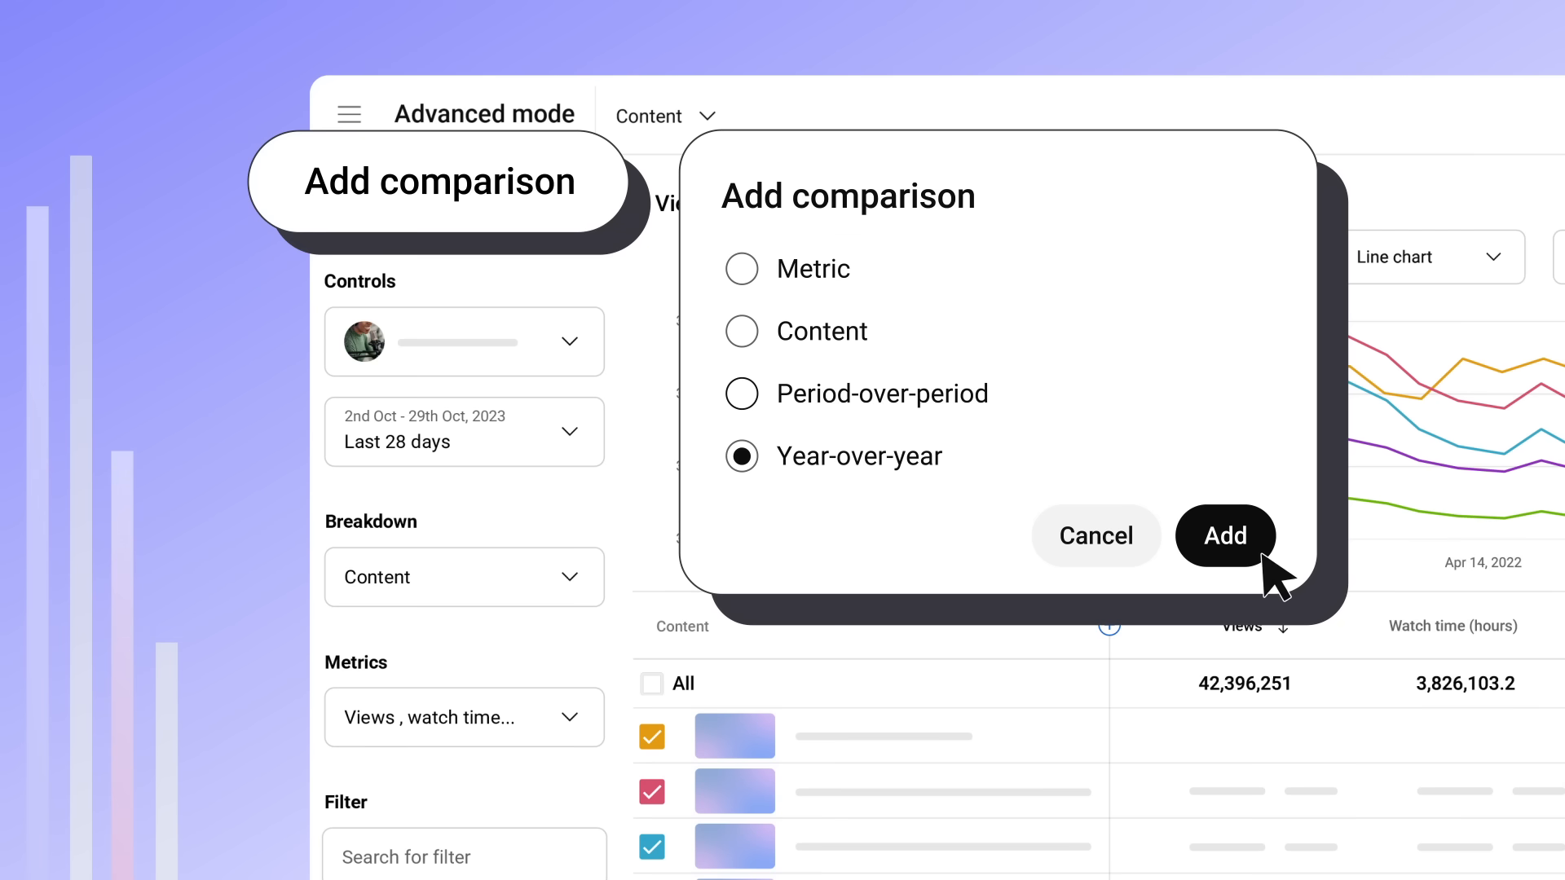
left_click(1224, 536)
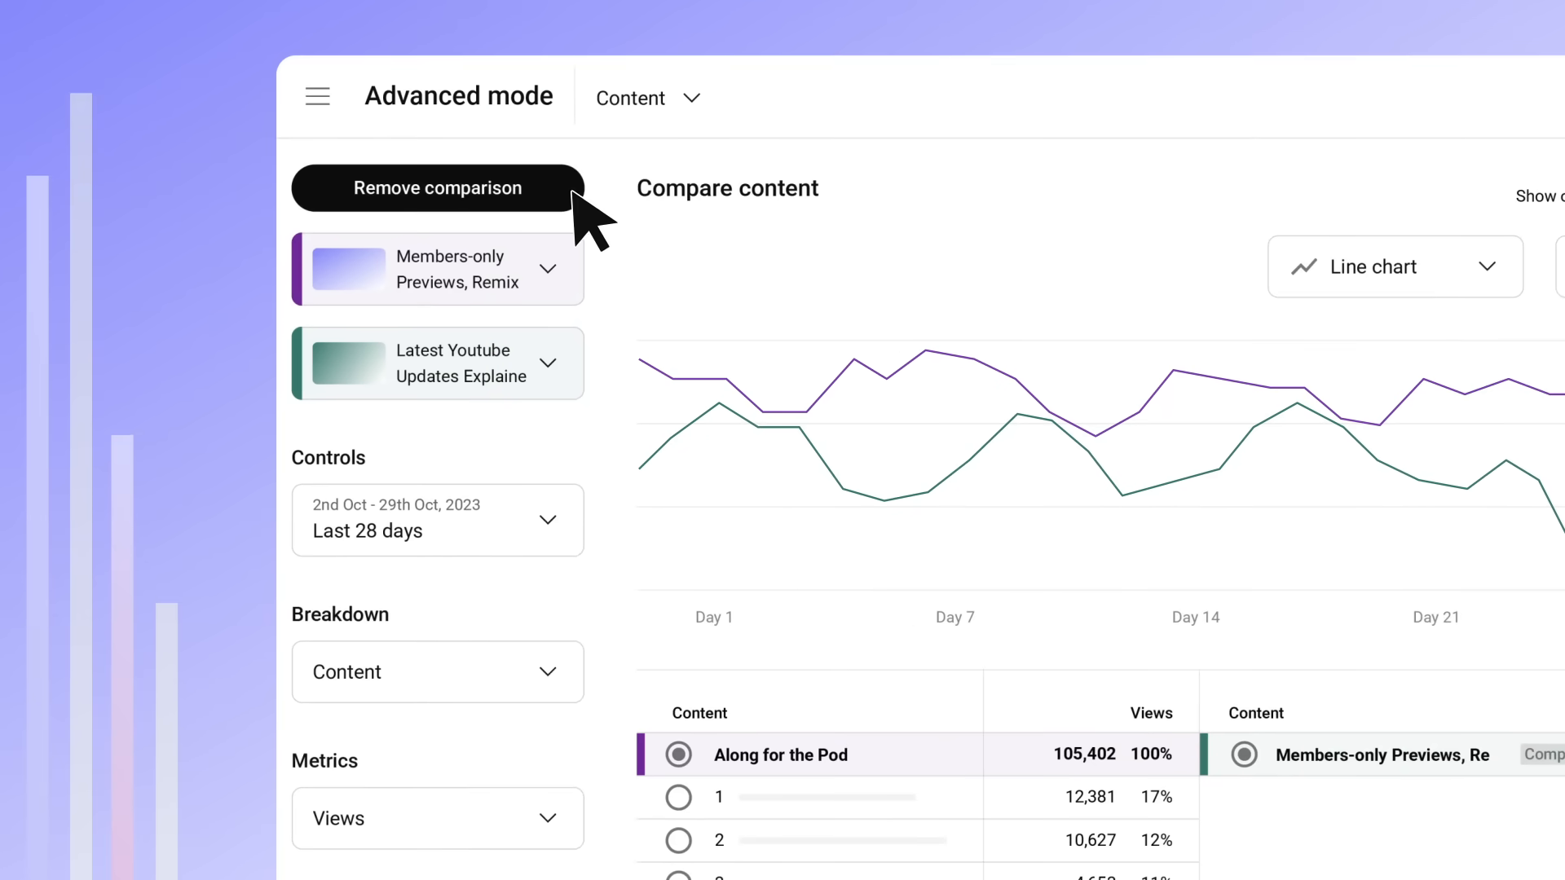
- Remove the comparison, then toggle the controls sidebar and the chart off and back on
left_click(436, 187)
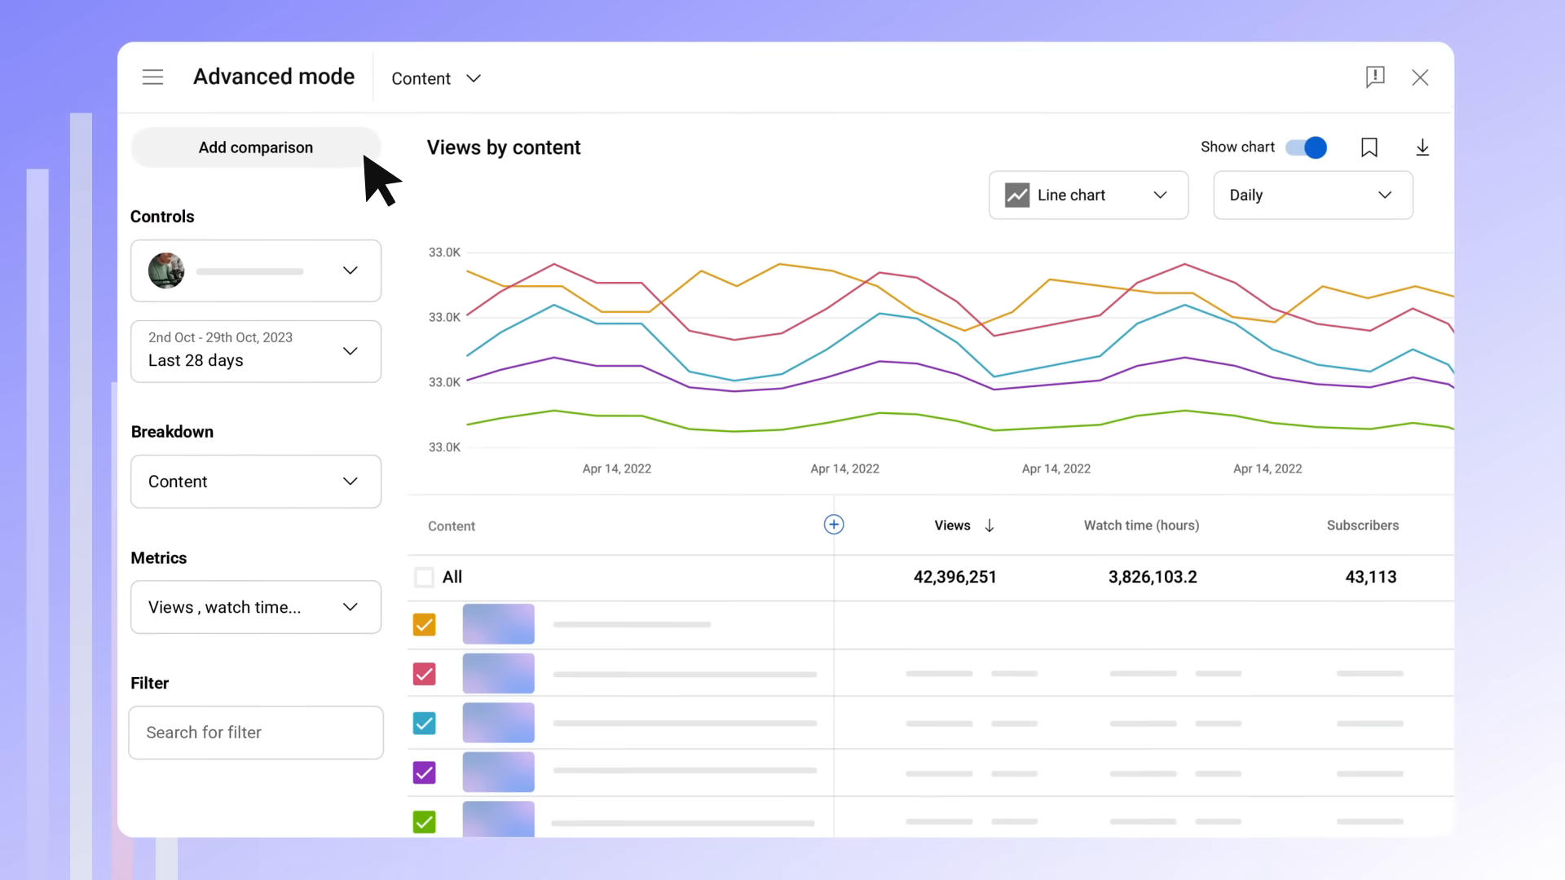
left_click(154, 76)
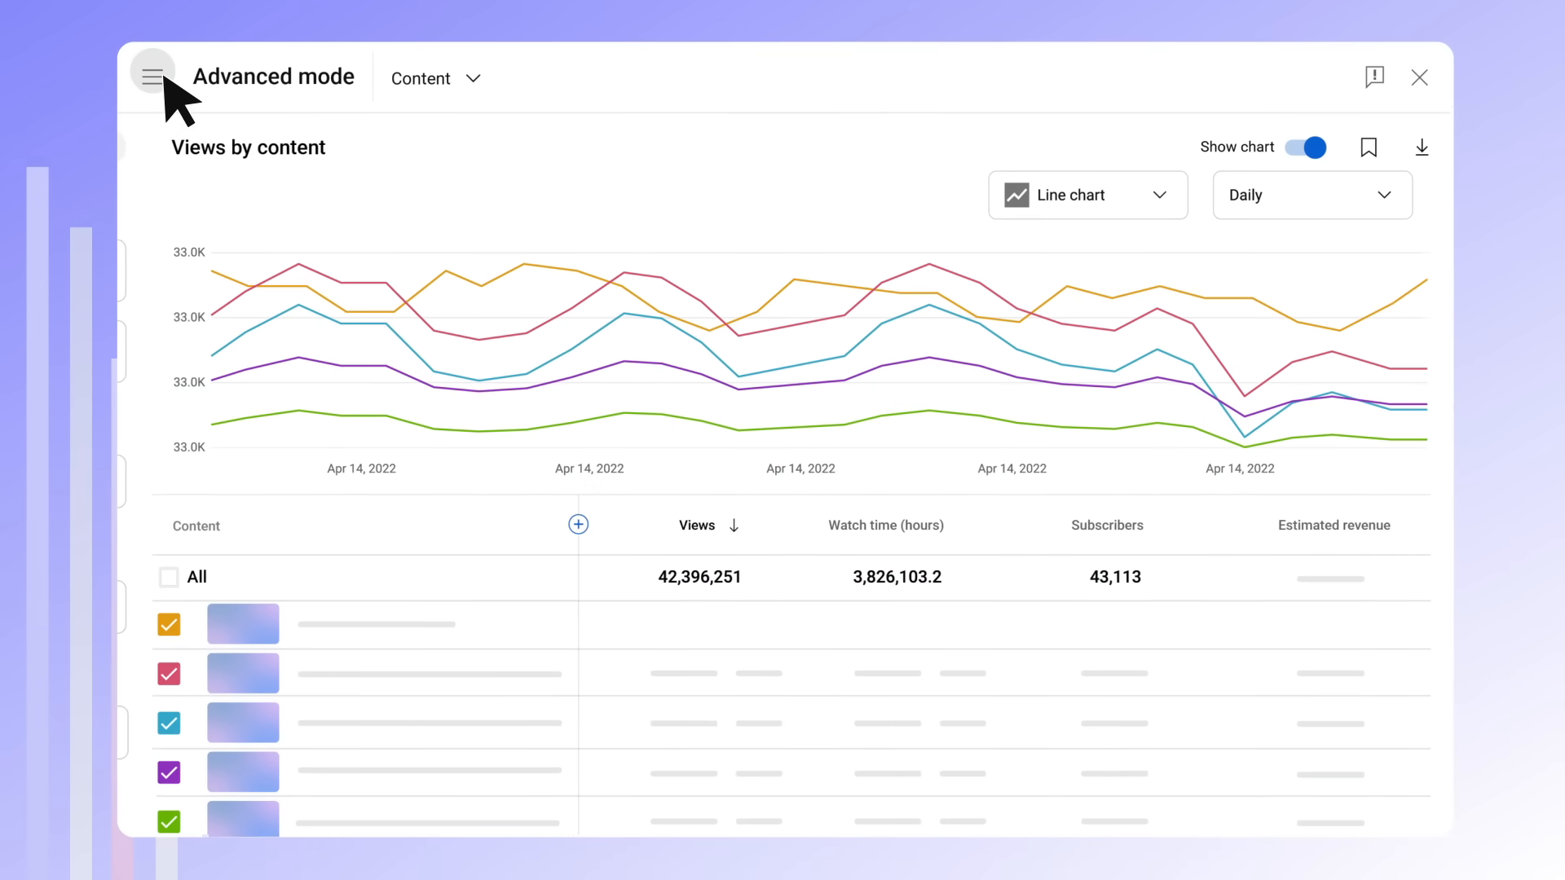
left_click(152, 77)
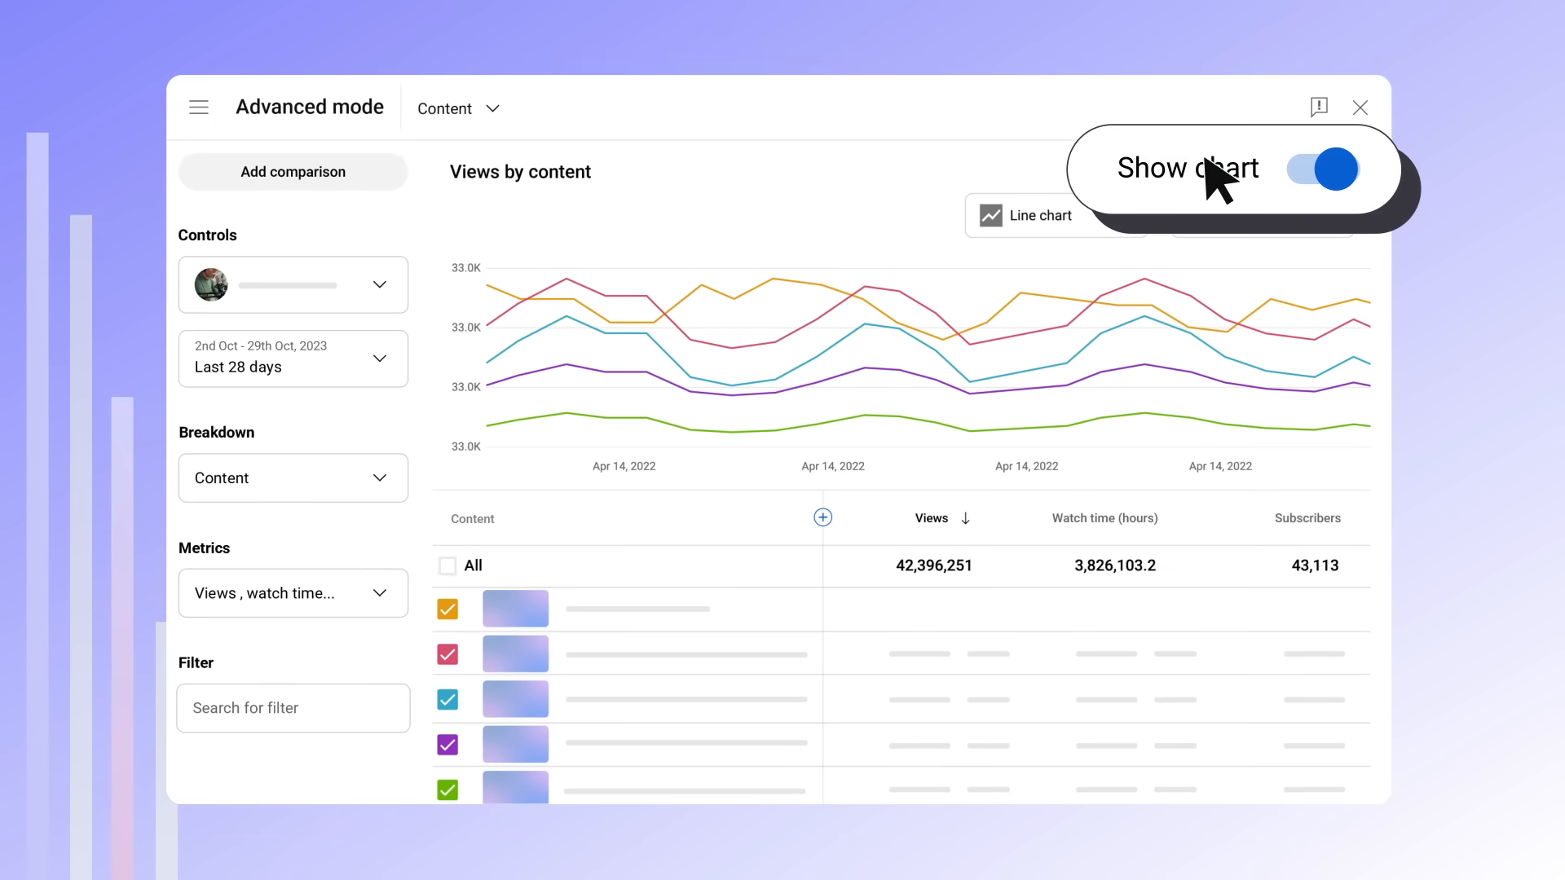
left_click(1322, 168)
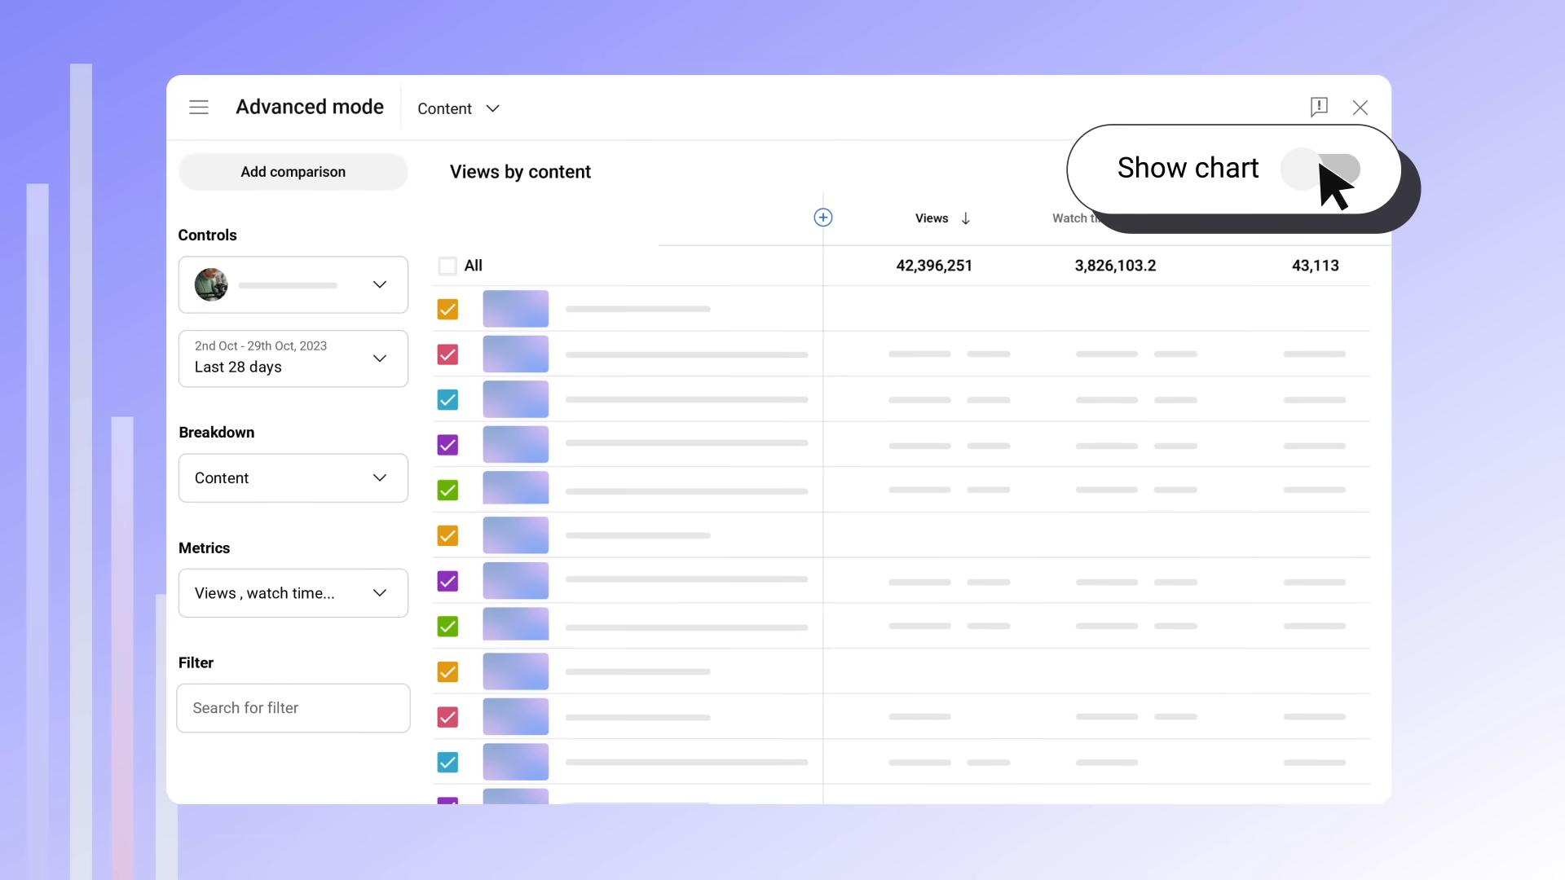
left_click(1322, 170)
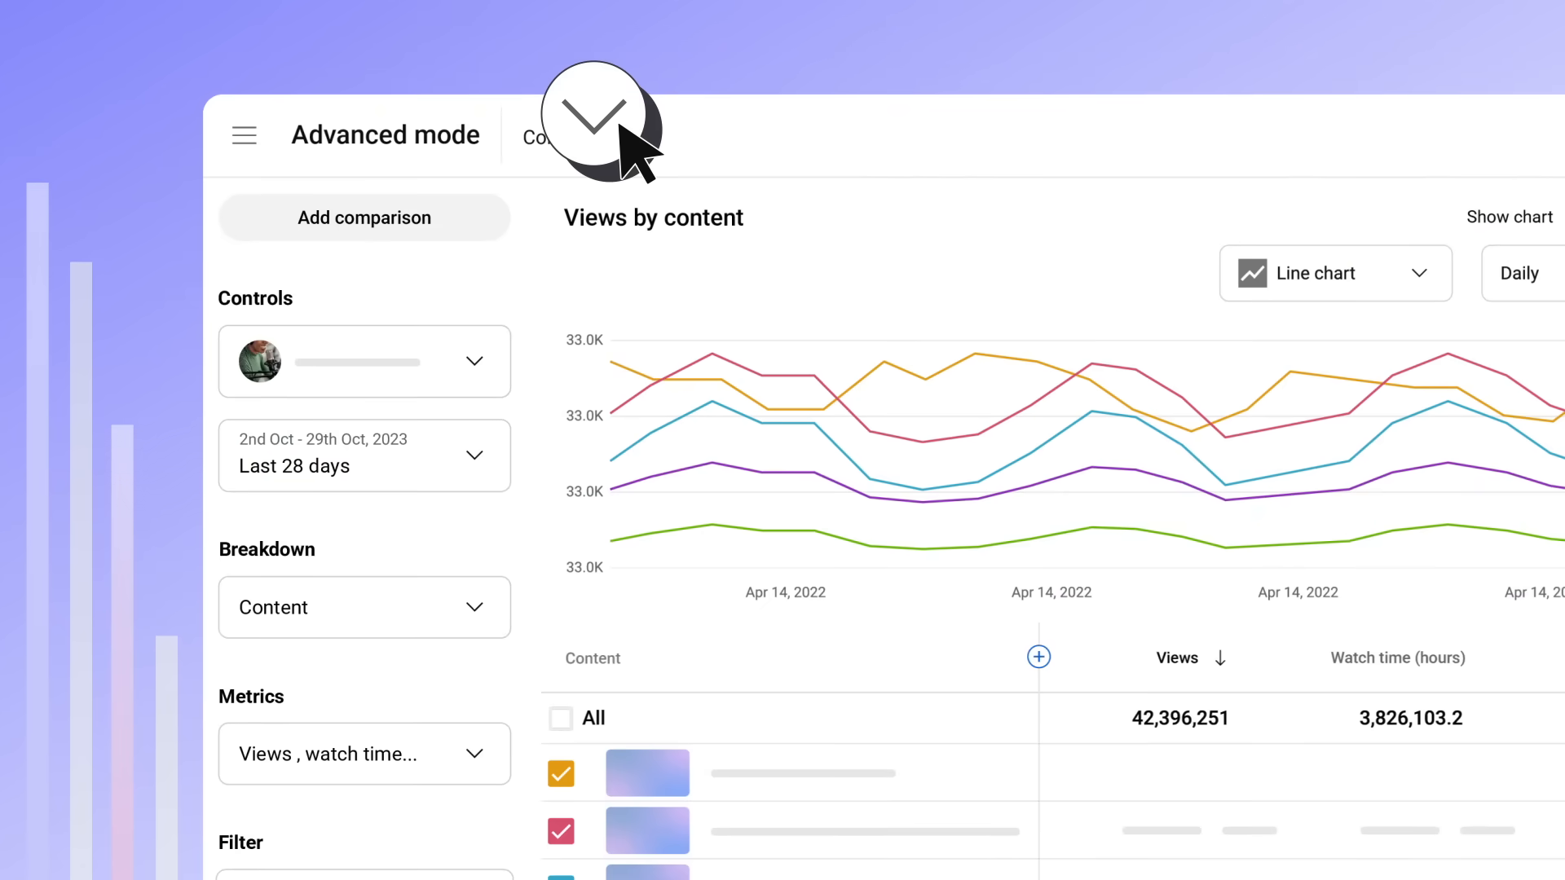
- Glance at the report types, then bring up the Google Sheets or CSV export choices
left_click(596, 117)
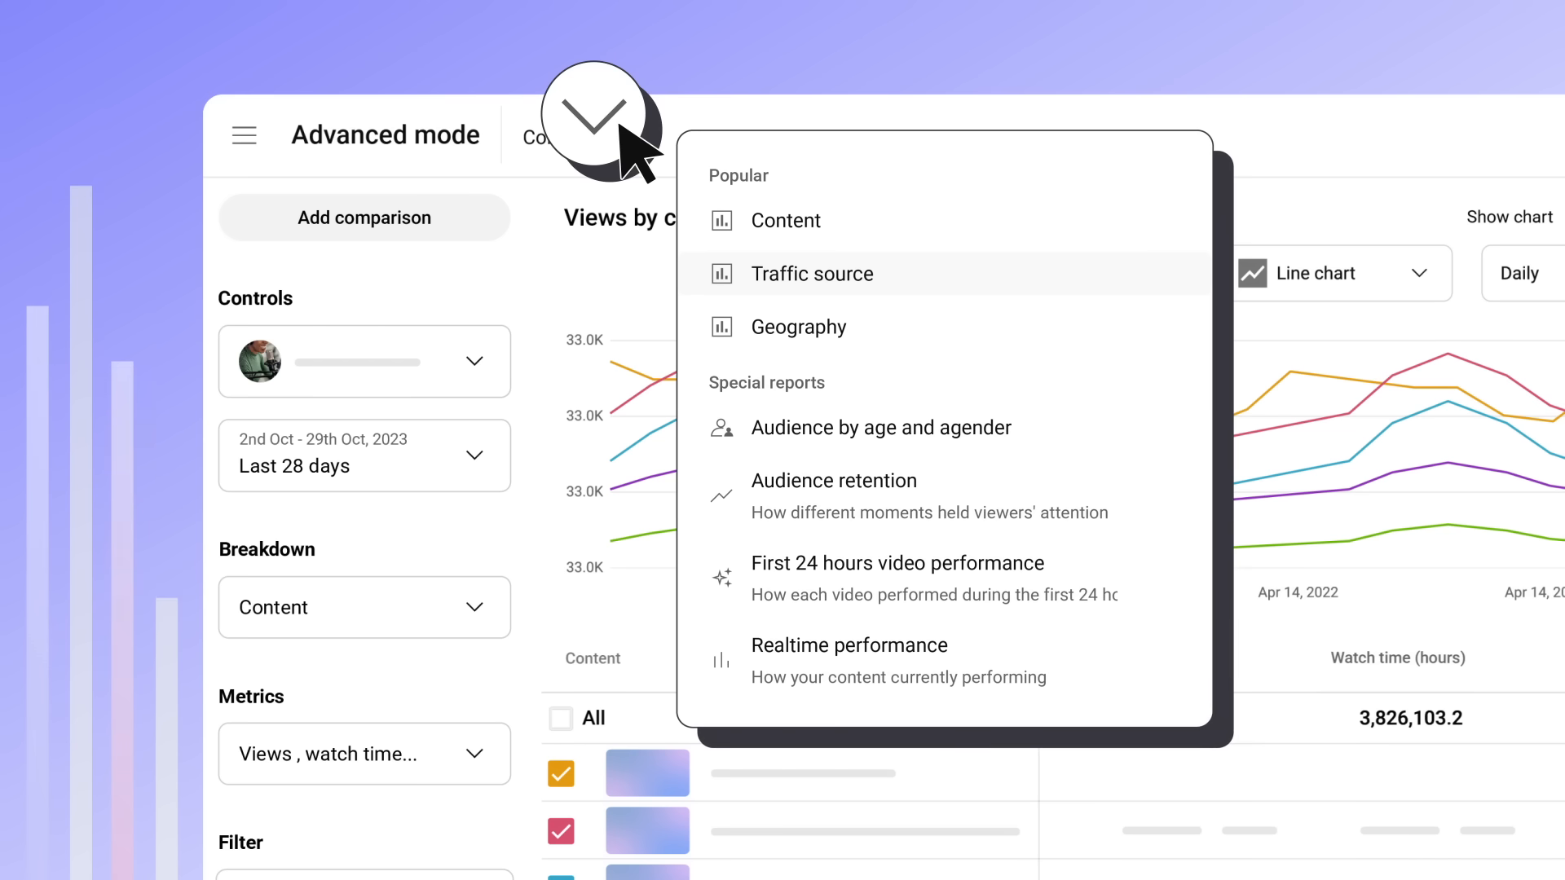
mouse_move(709, 608)
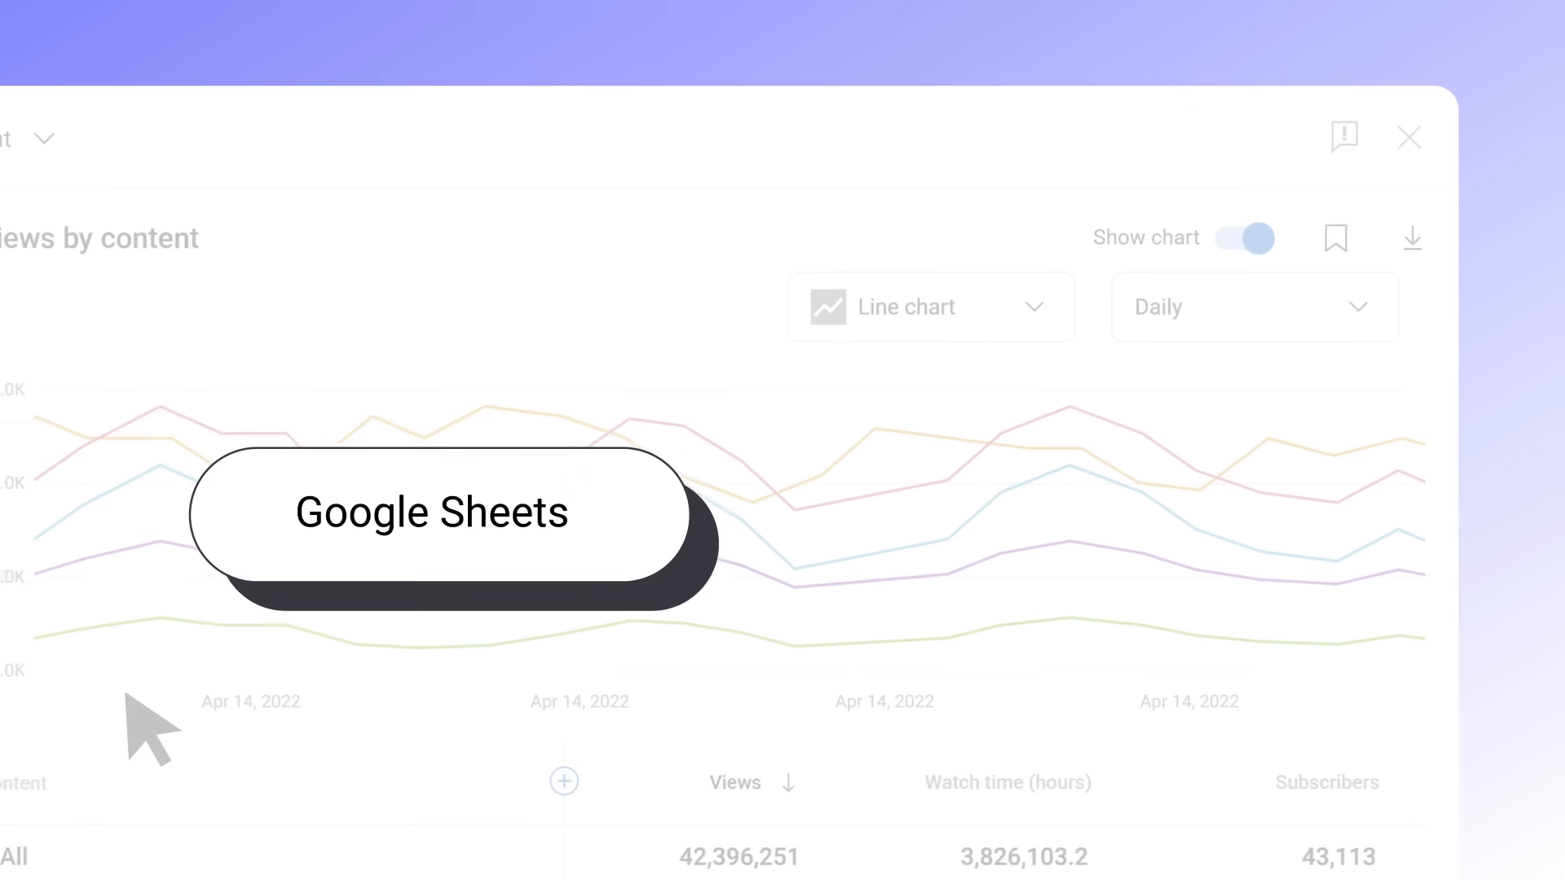
left_click(1411, 238)
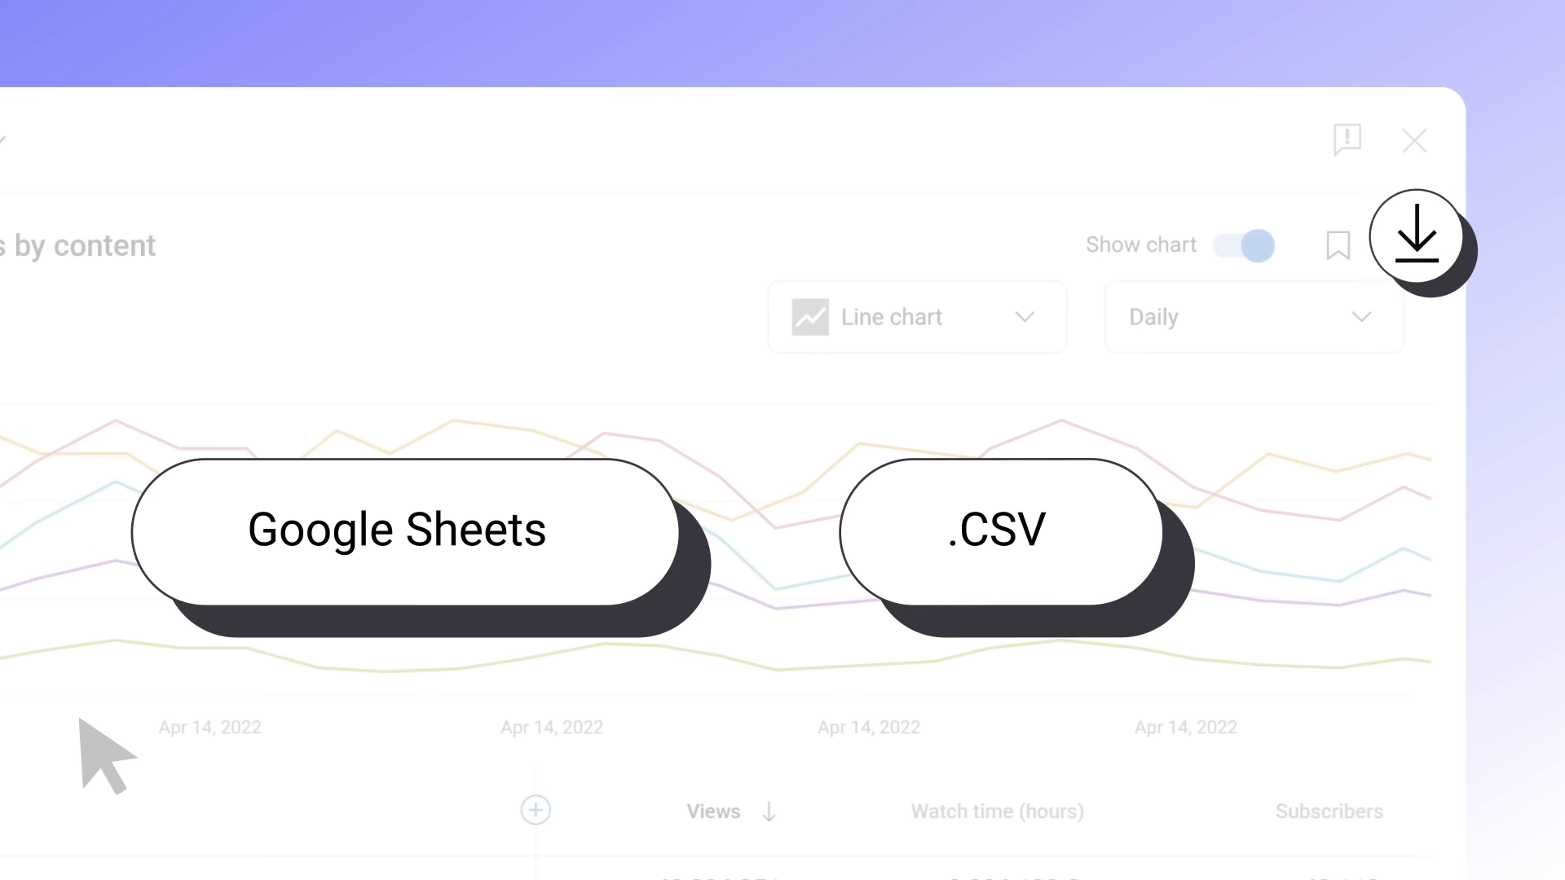